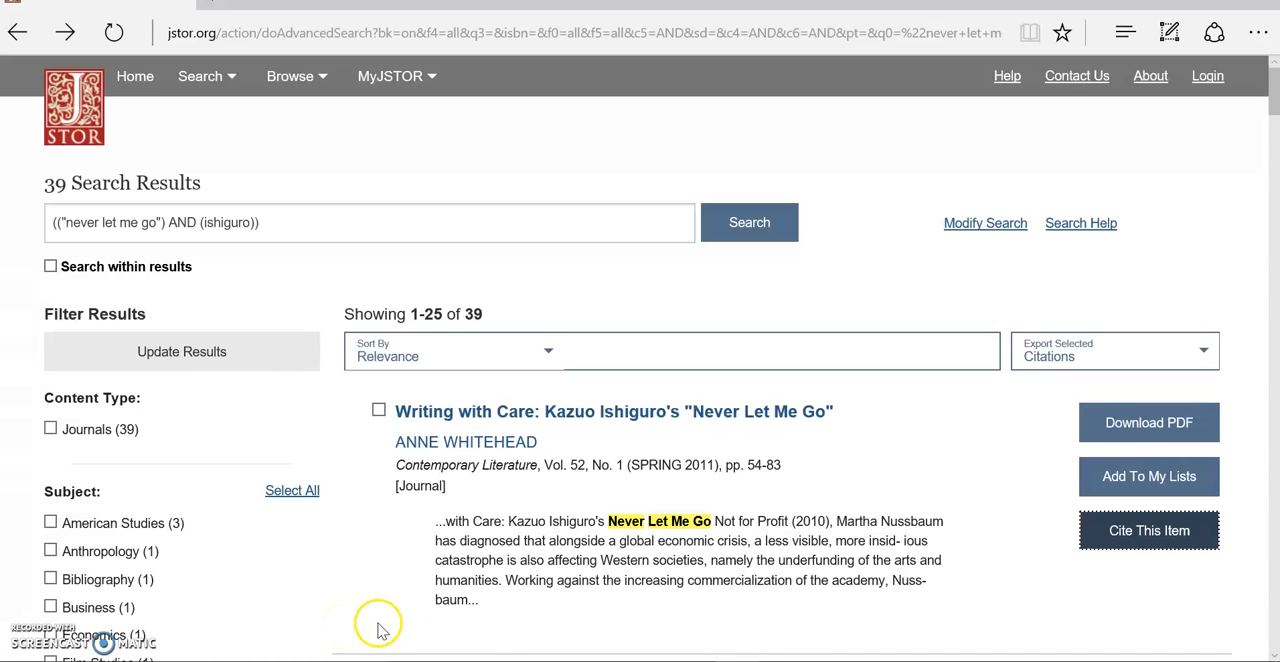
Review the Whitehead article's citation options and journal volume/issue details in JSTOR
{"action": "left_click", "coordinate": [1148, 530]}
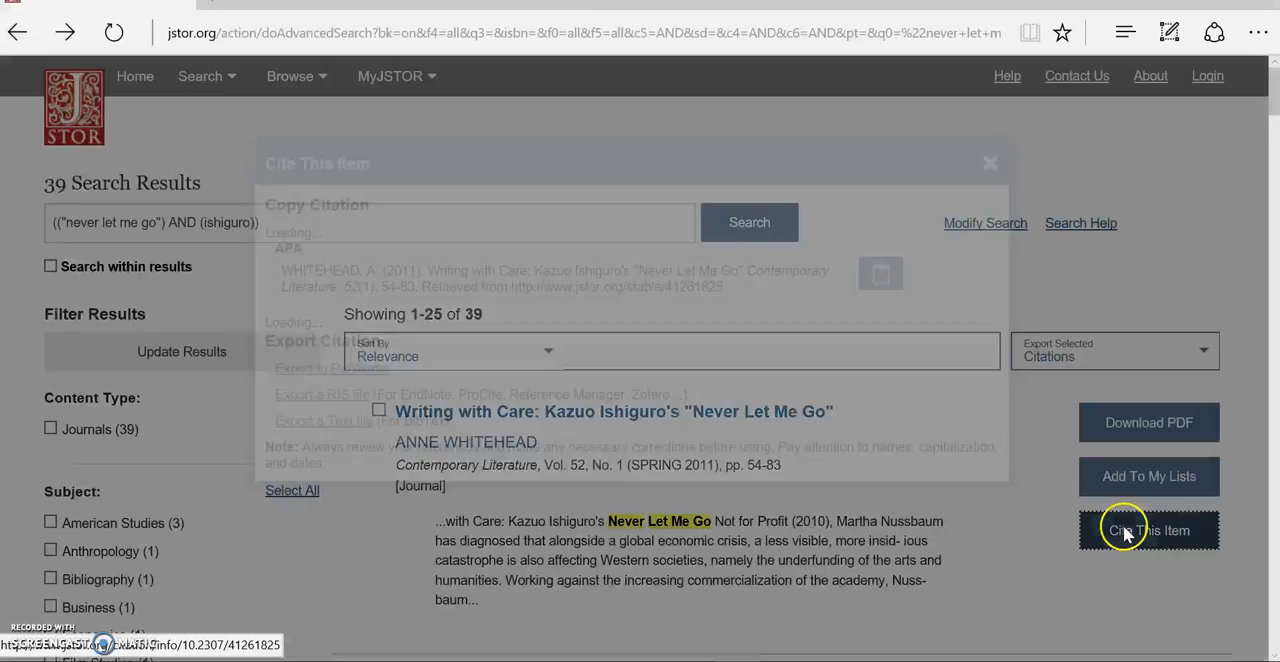
{"action": "left_click", "coordinate": [1148, 530]}
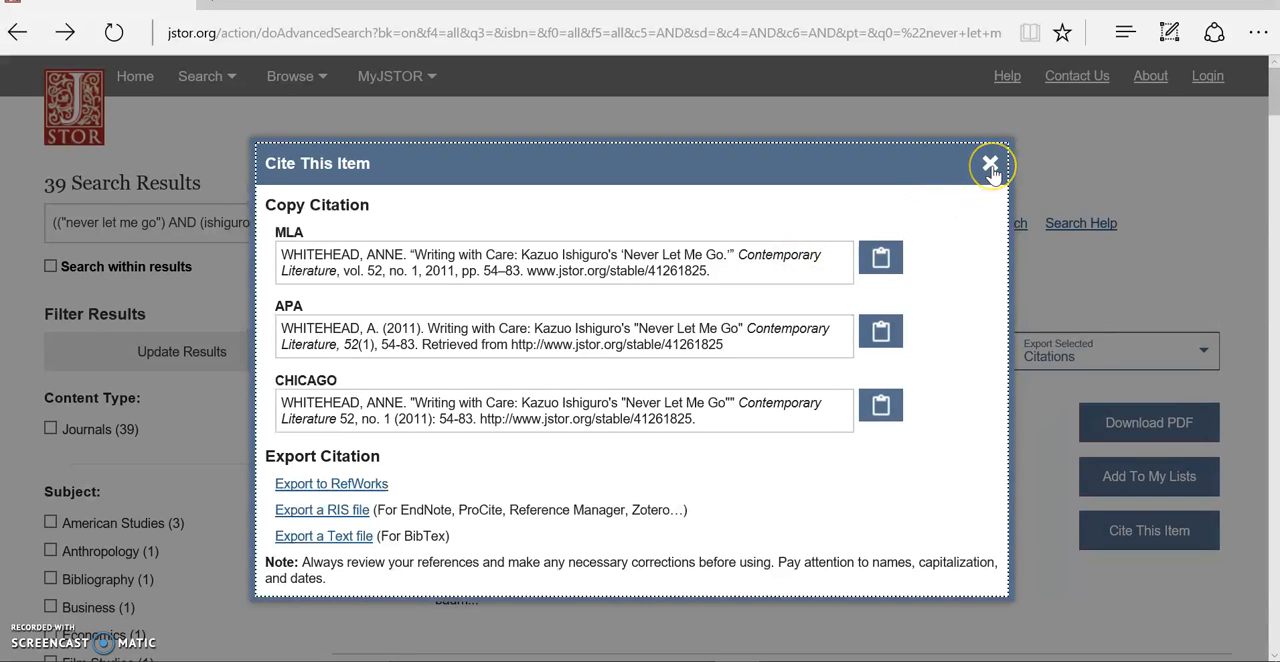
{"action": "left_click", "coordinate": [990, 164]}
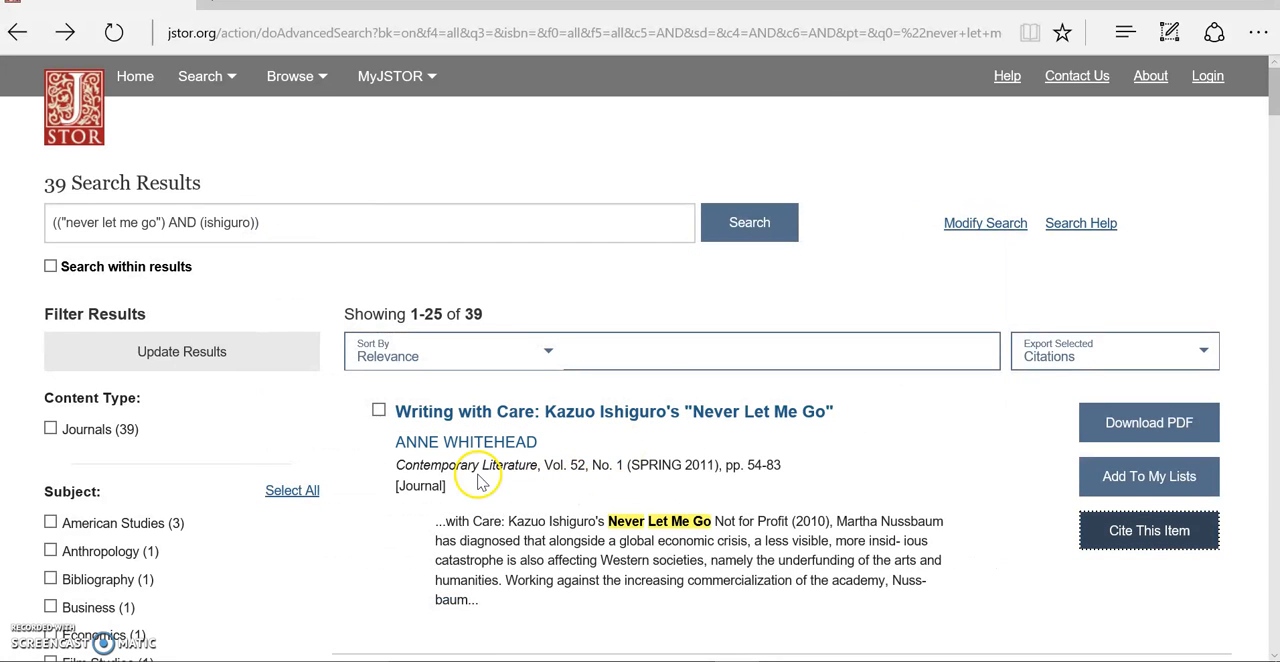
{"action": "mouse_move", "coordinate": [760, 464]}
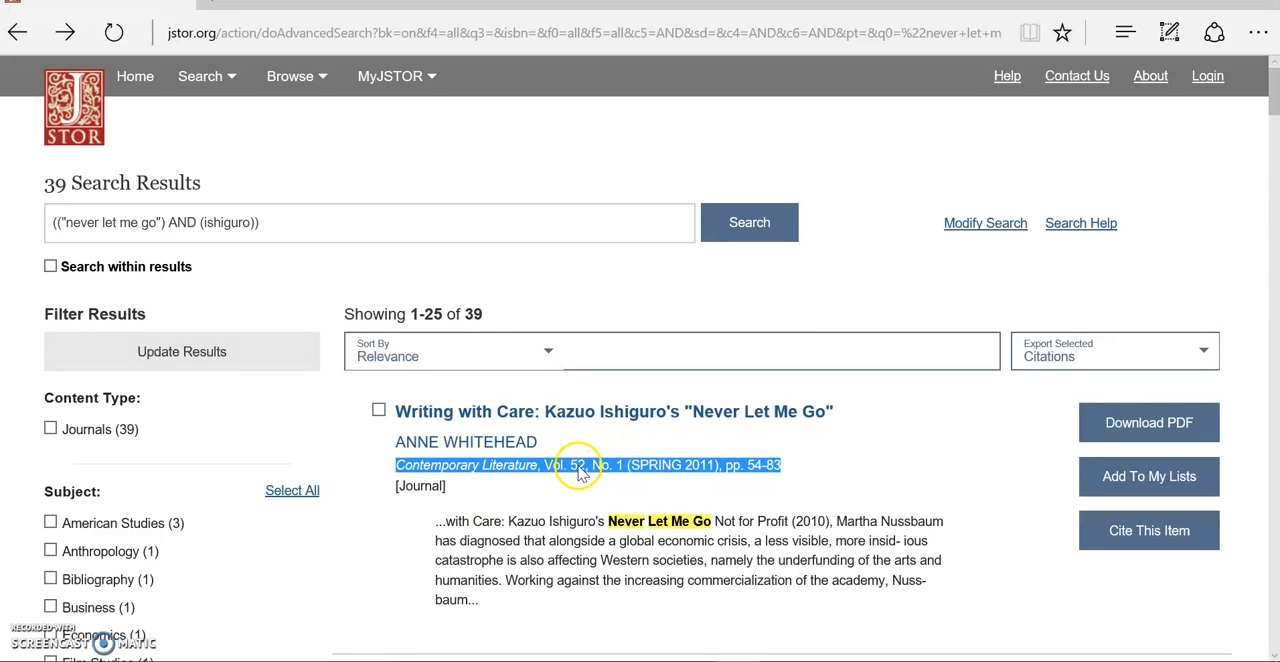
{"action": "double_click", "coordinate": [552, 464]}
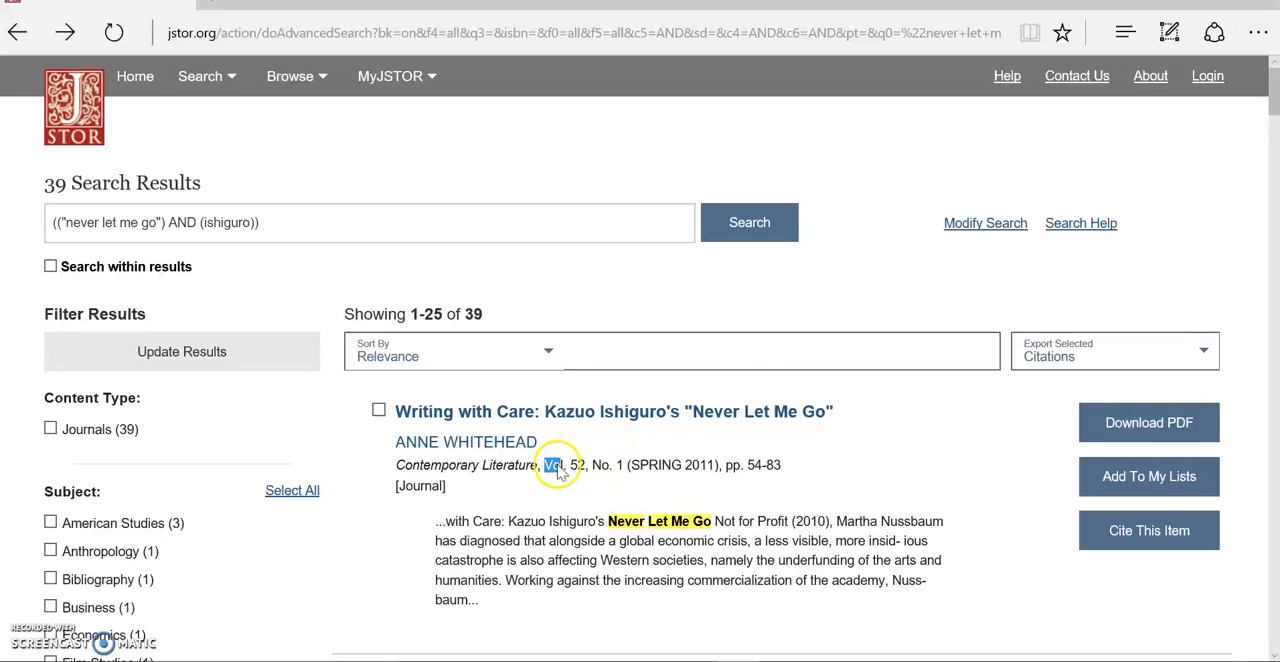
{"action": "double_click", "coordinate": [604, 464]}
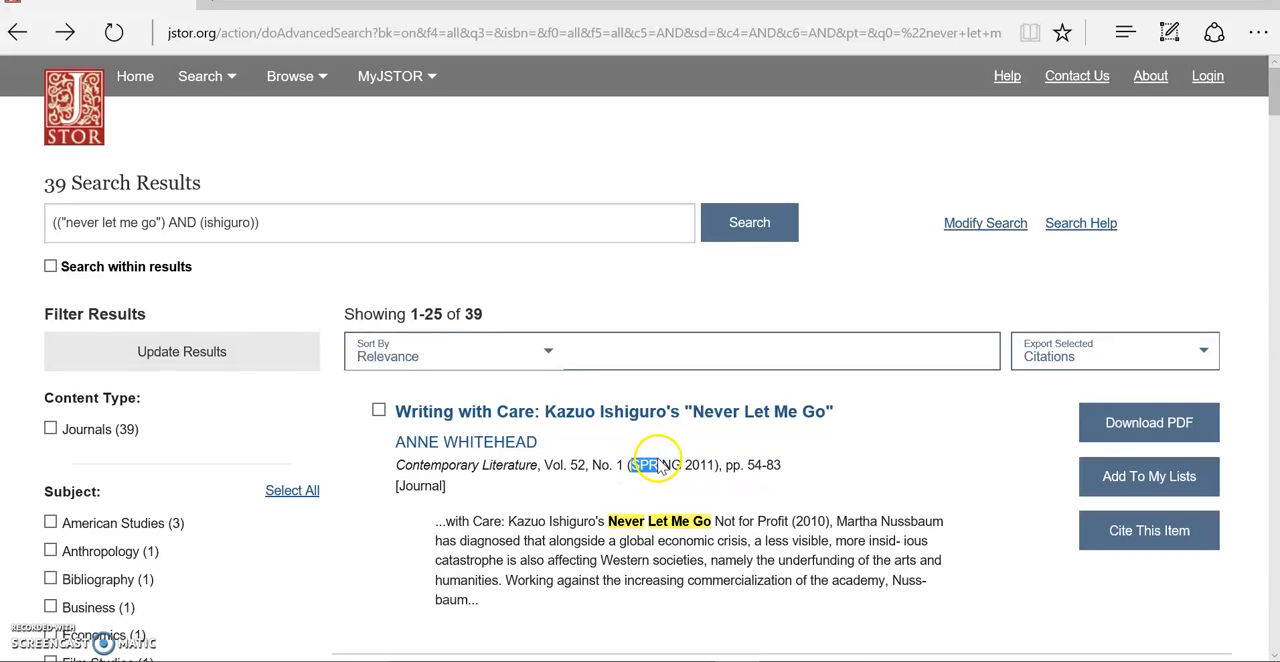
{"action": "double_click", "coordinate": [652, 464]}
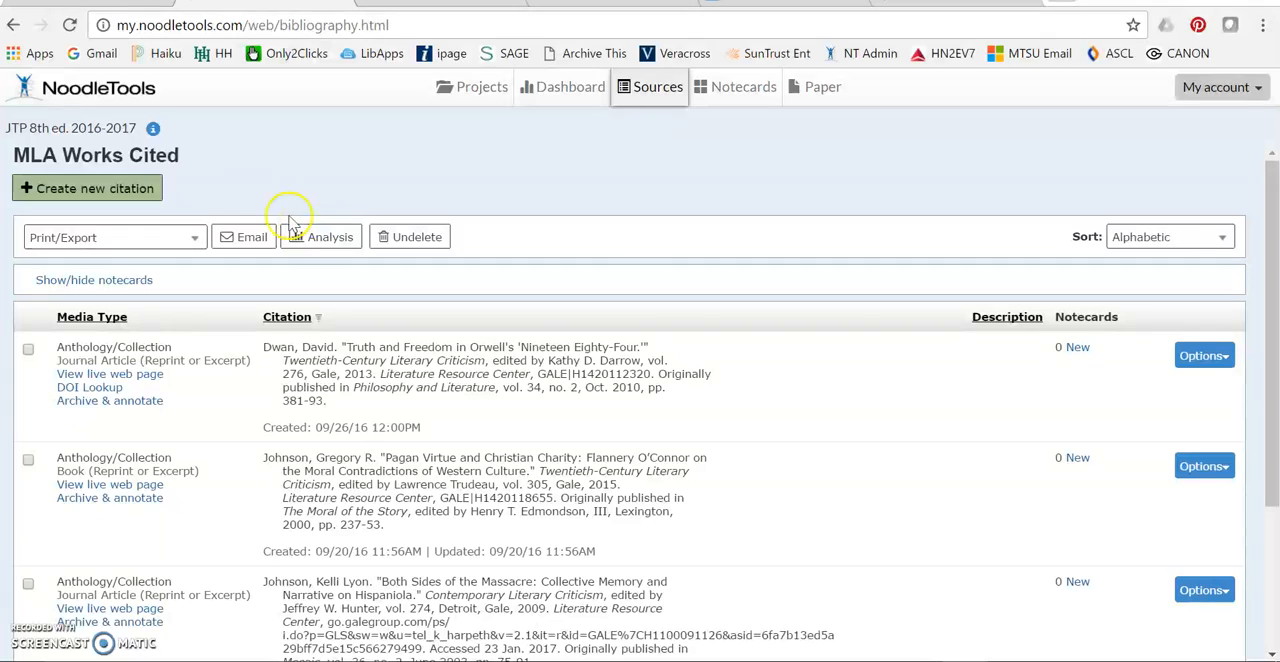
{"action": "mouse_move", "coordinate": [546, 156]}
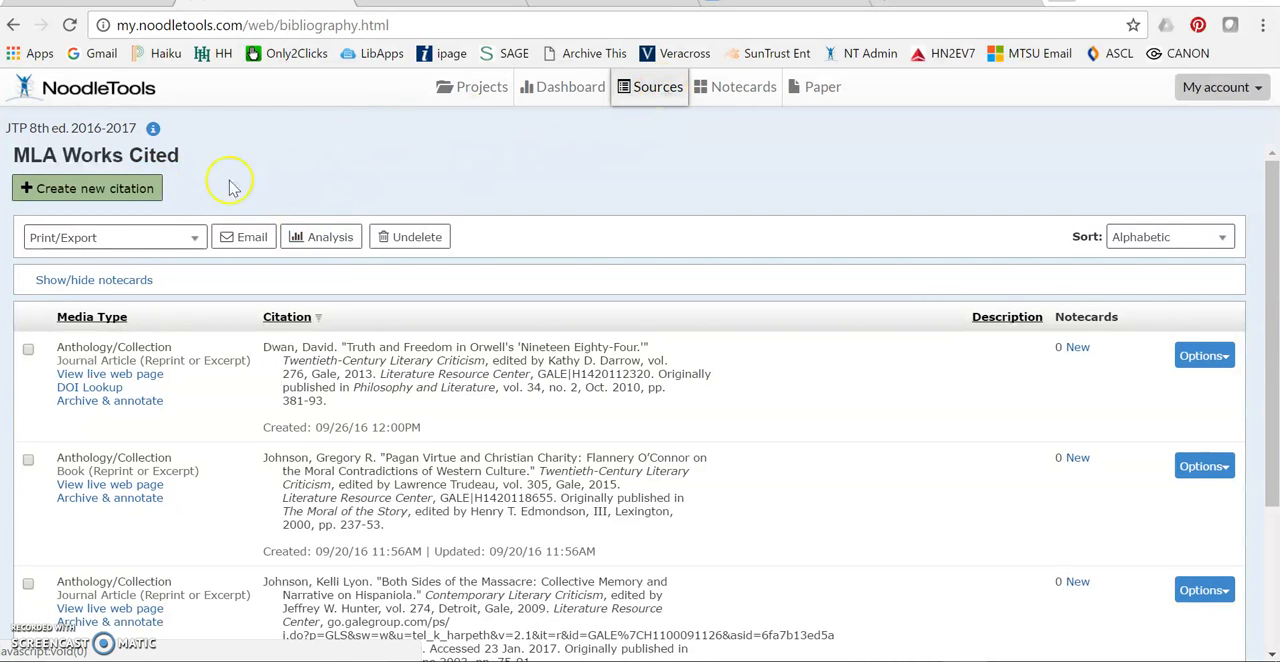
Begin a new citation for a database-accessed journal article and continue to its form
{"action": "left_click", "coordinate": [88, 188]}
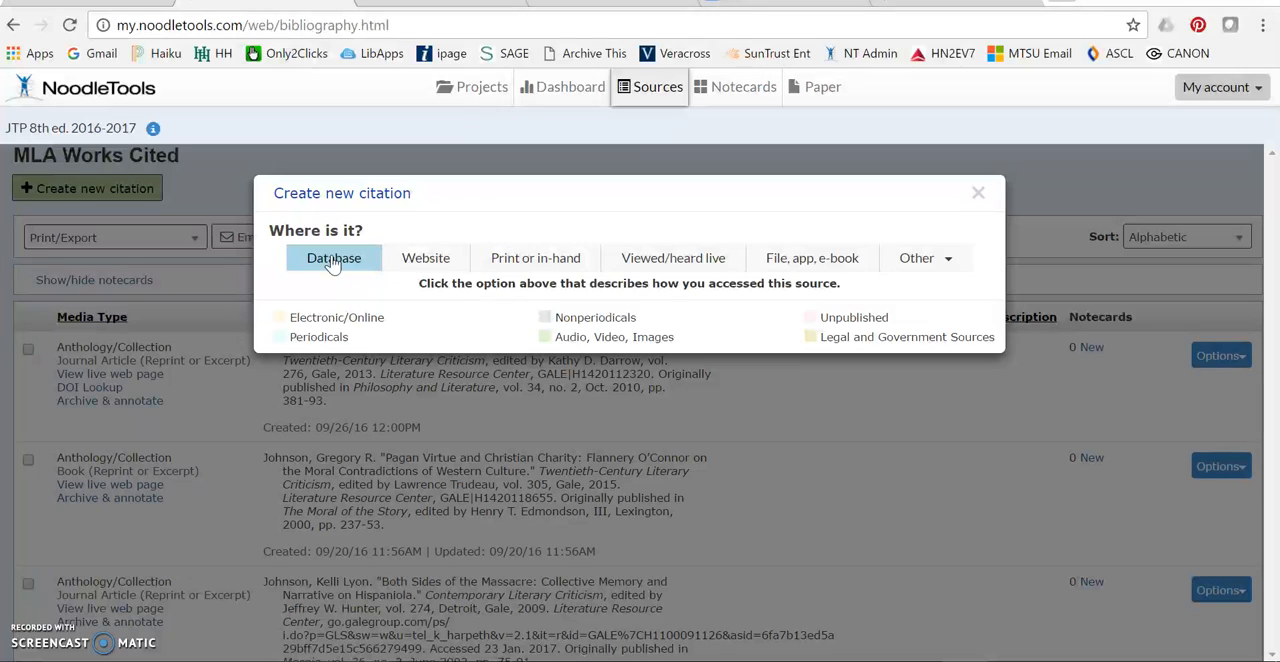
{"action": "left_click", "coordinate": [332, 258]}
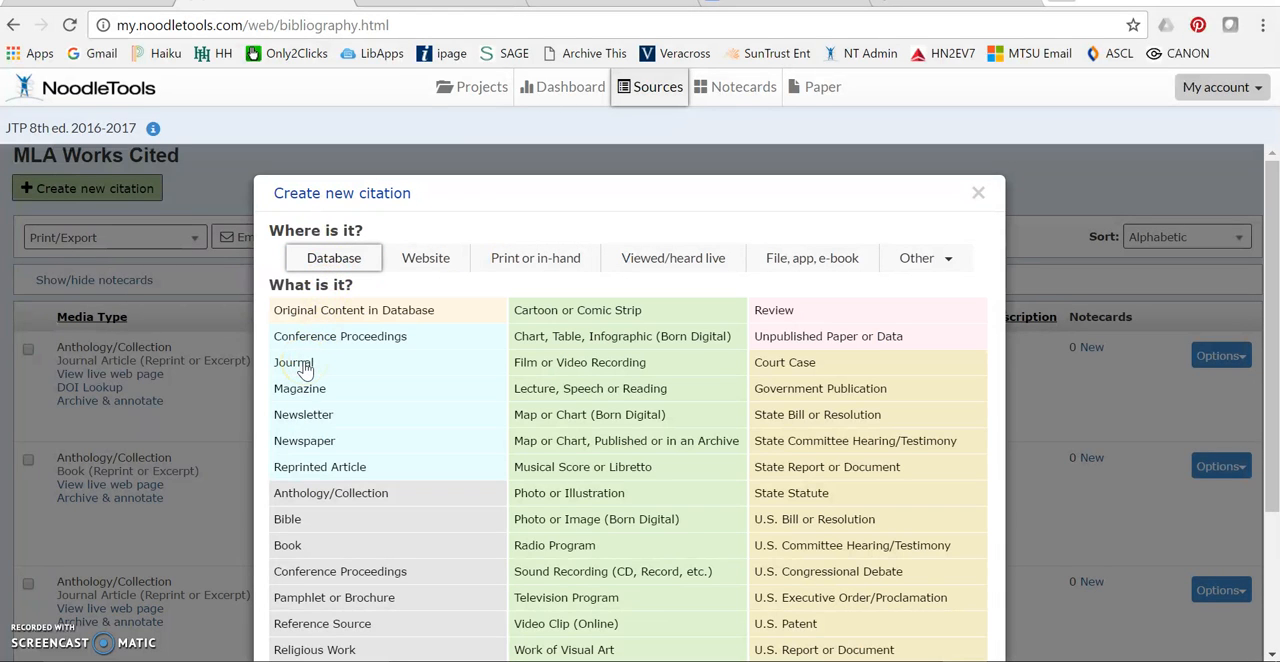
{"action": "left_click", "coordinate": [292, 362]}
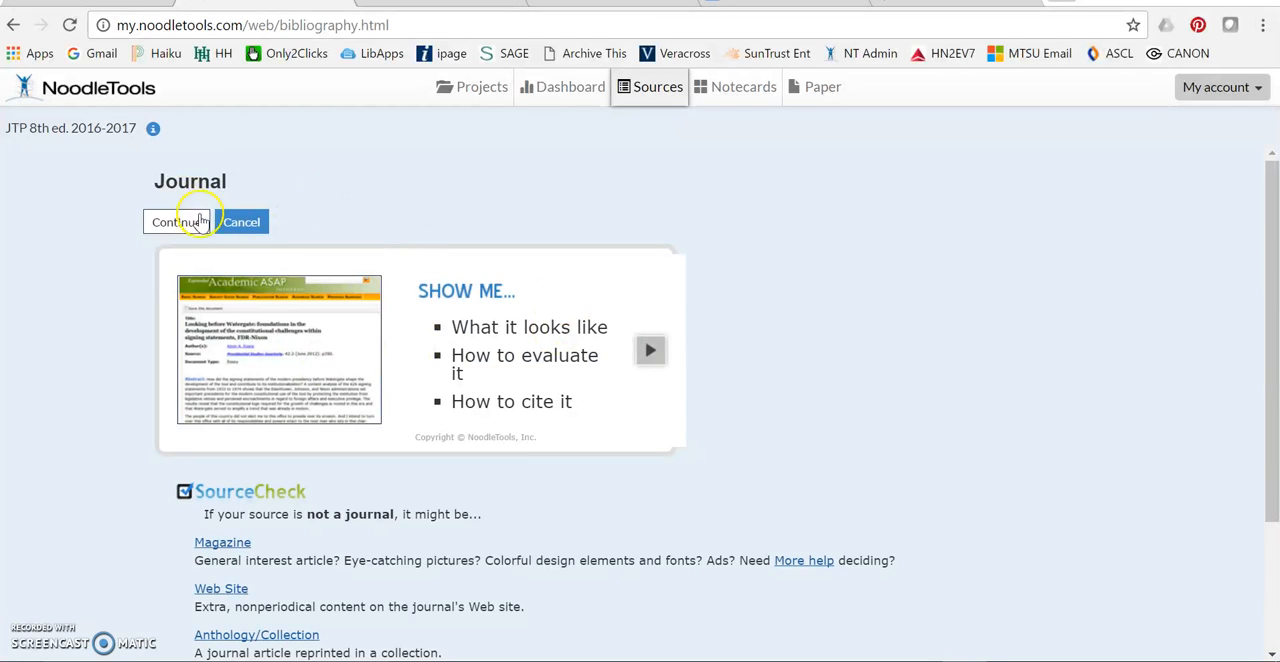
{"action": "left_click", "coordinate": [176, 220]}
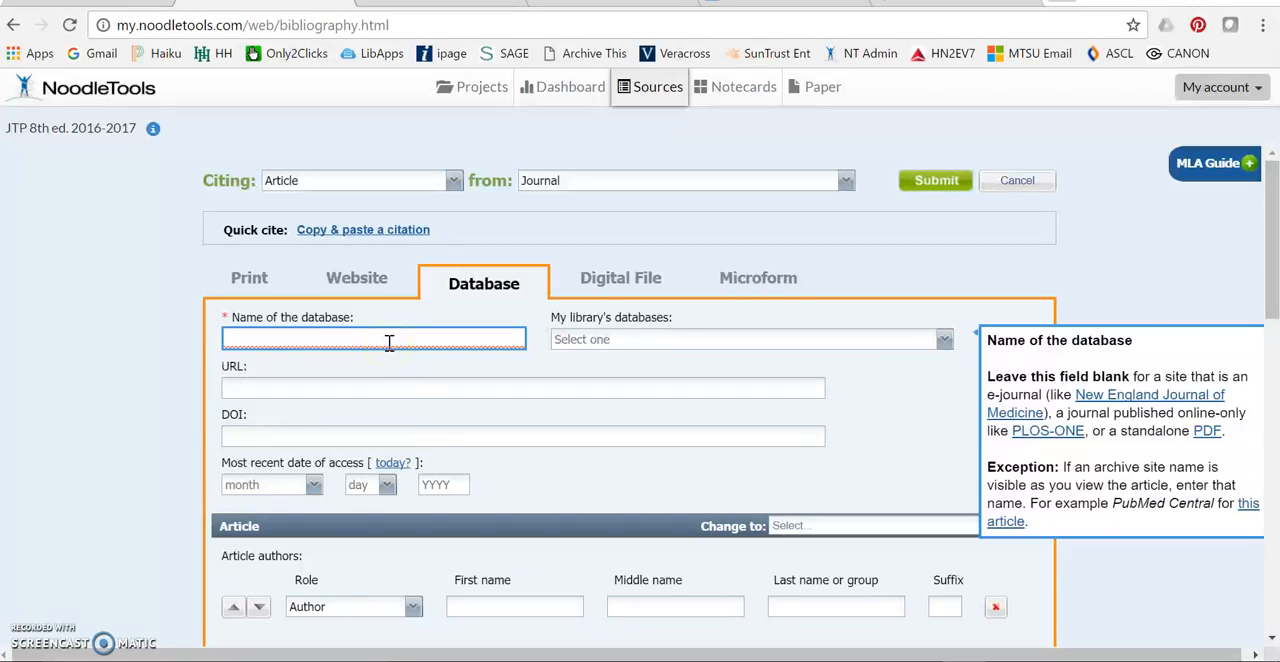
Enter JSTOR as the name of the database
{"action": "type", "text": "JSTOR"}
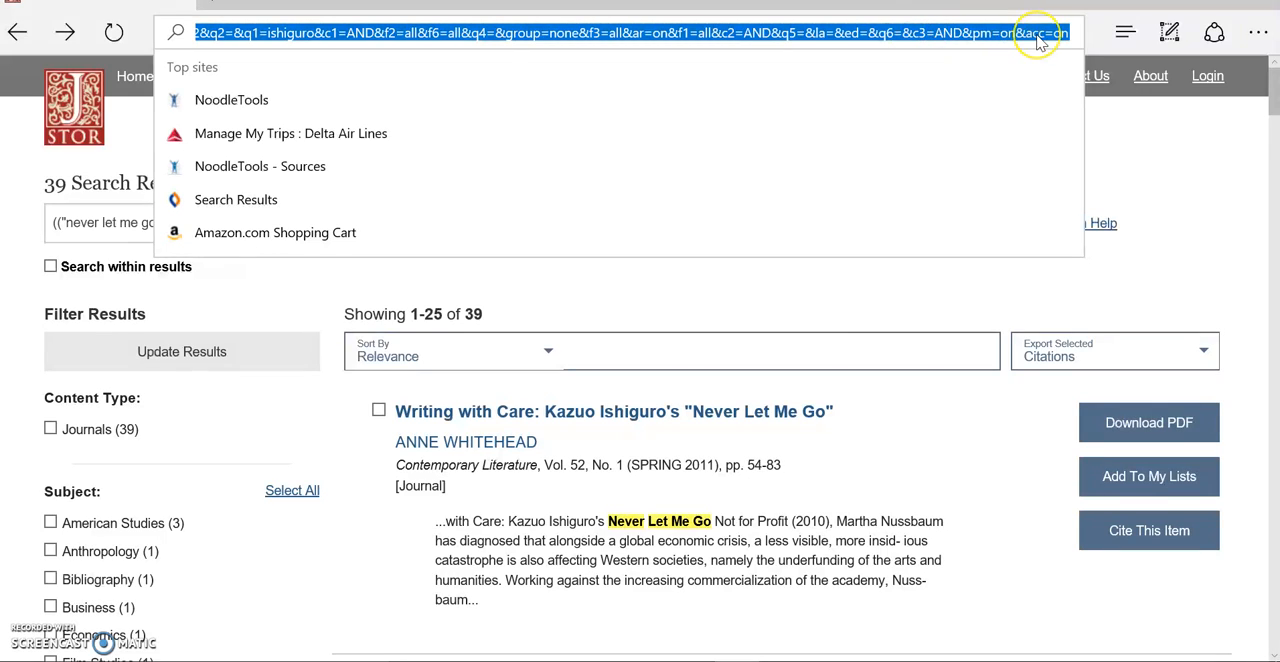
{"action": "mouse_move", "coordinate": [450, 50]}
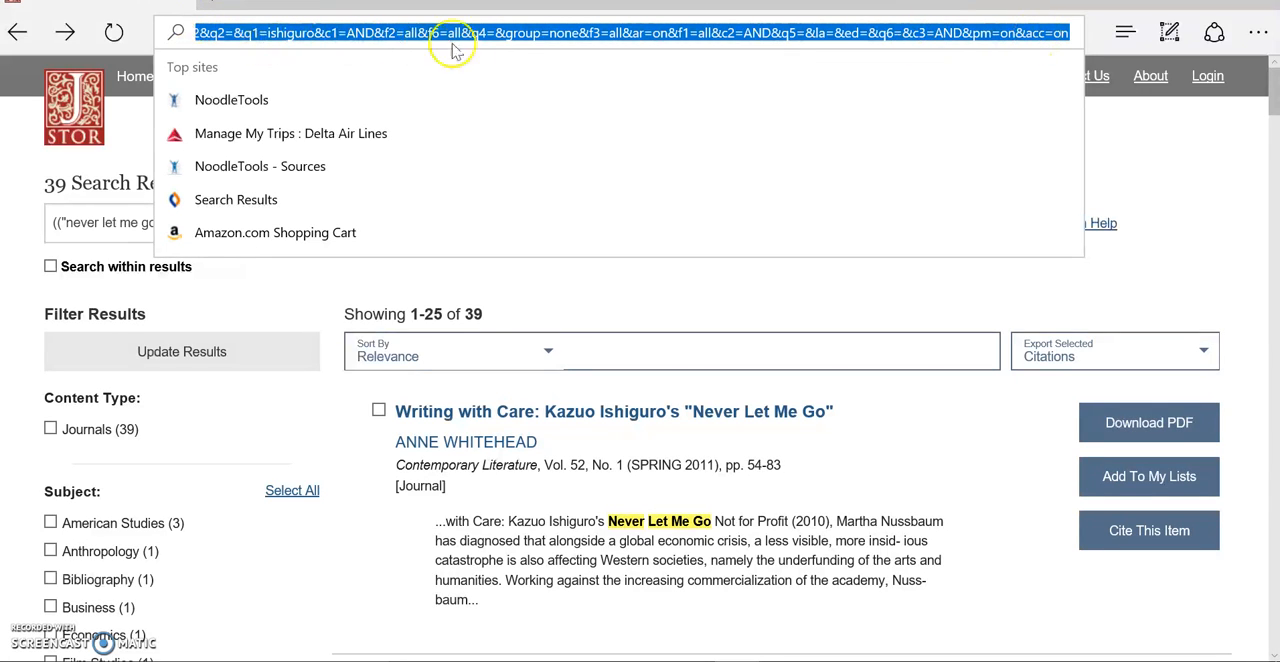
{"action": "mouse_move", "coordinate": [528, 40]}
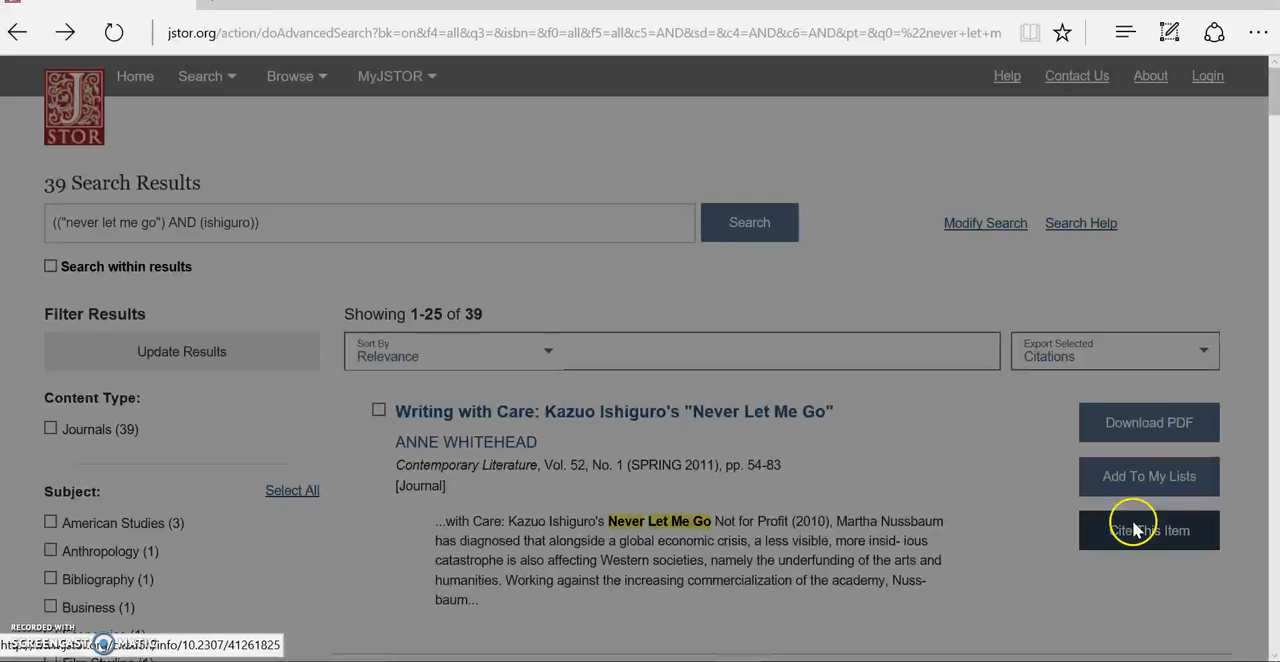
Copy the Whitehead article's stable URL from JSTOR, via Cite This Item and the article page
{"action": "left_click", "coordinate": [1148, 530]}
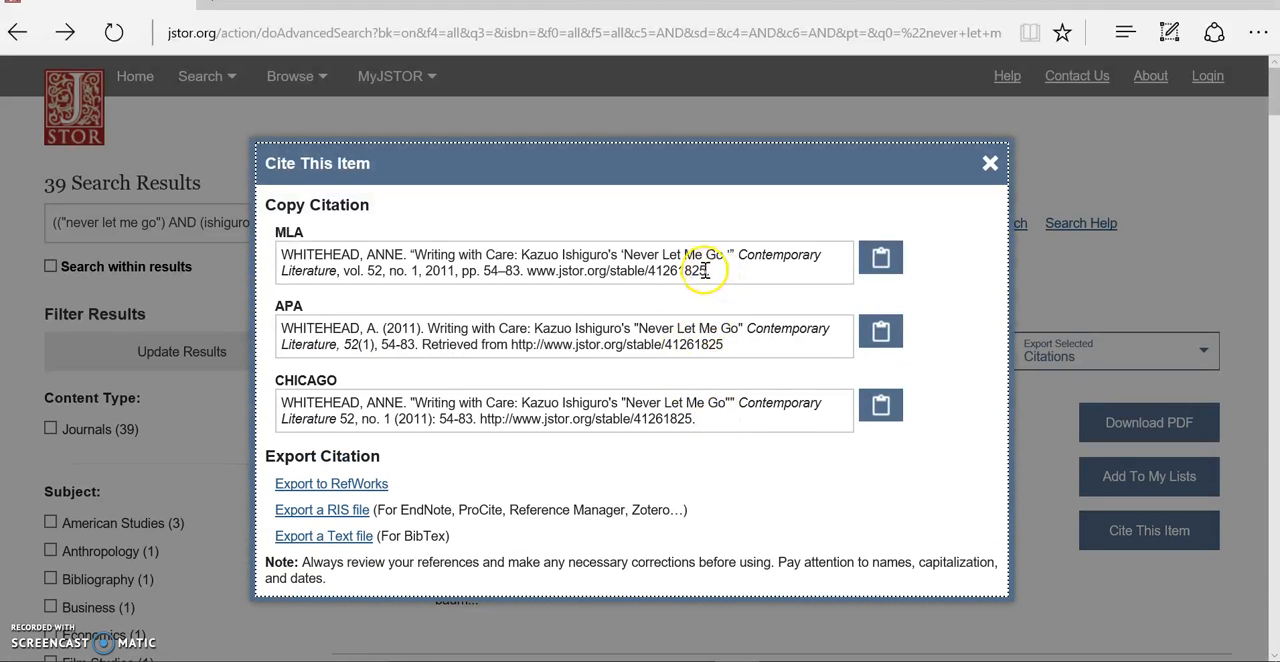
{"action": "left_click_drag", "start_coordinate": [526, 270], "coordinate": [708, 270]}
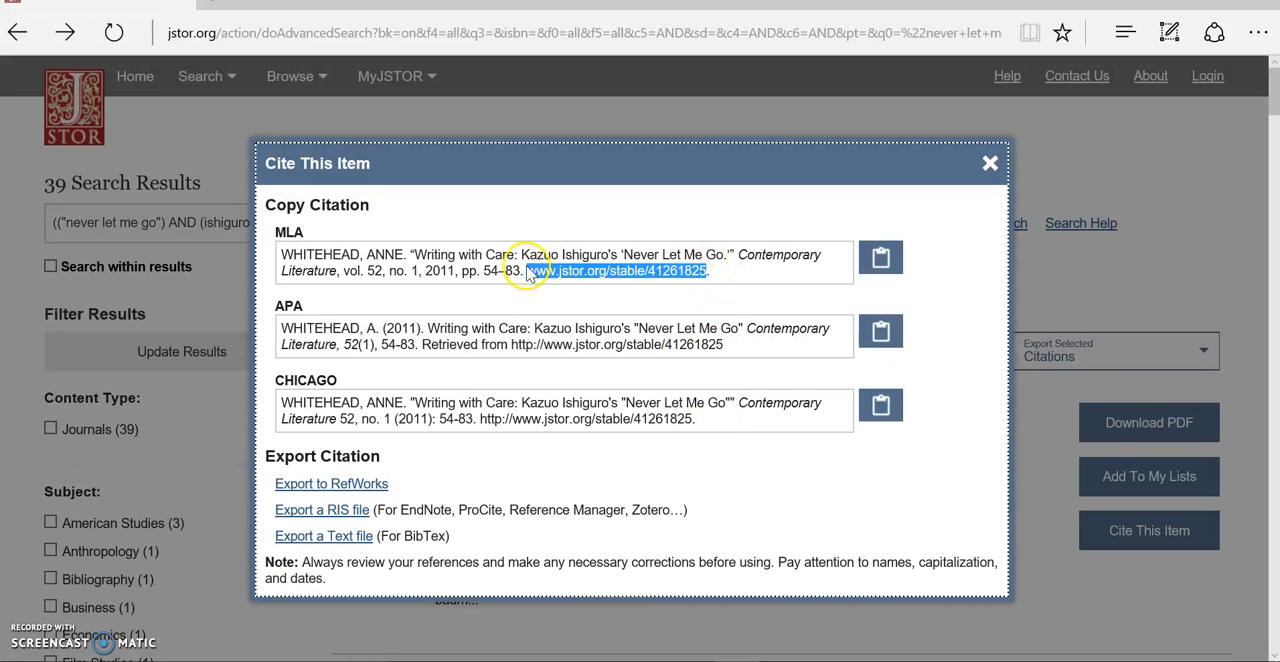
{"action": "right_click", "coordinate": [524, 270]}
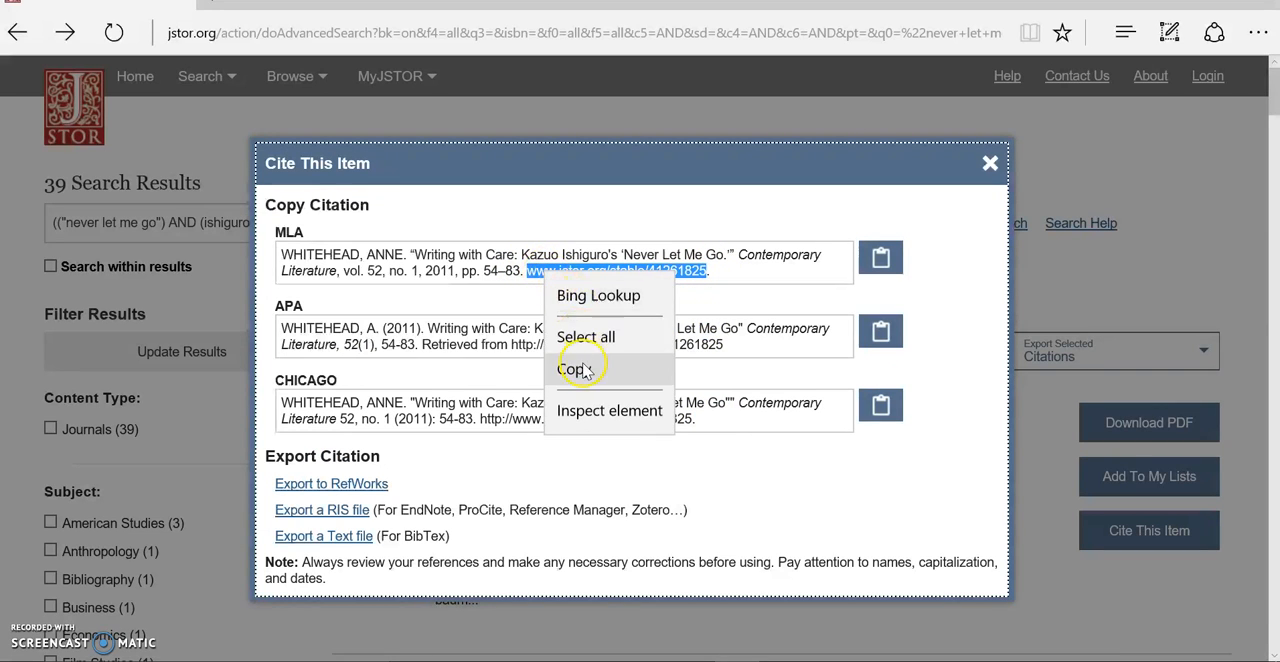
{"action": "left_click", "coordinate": [988, 164]}
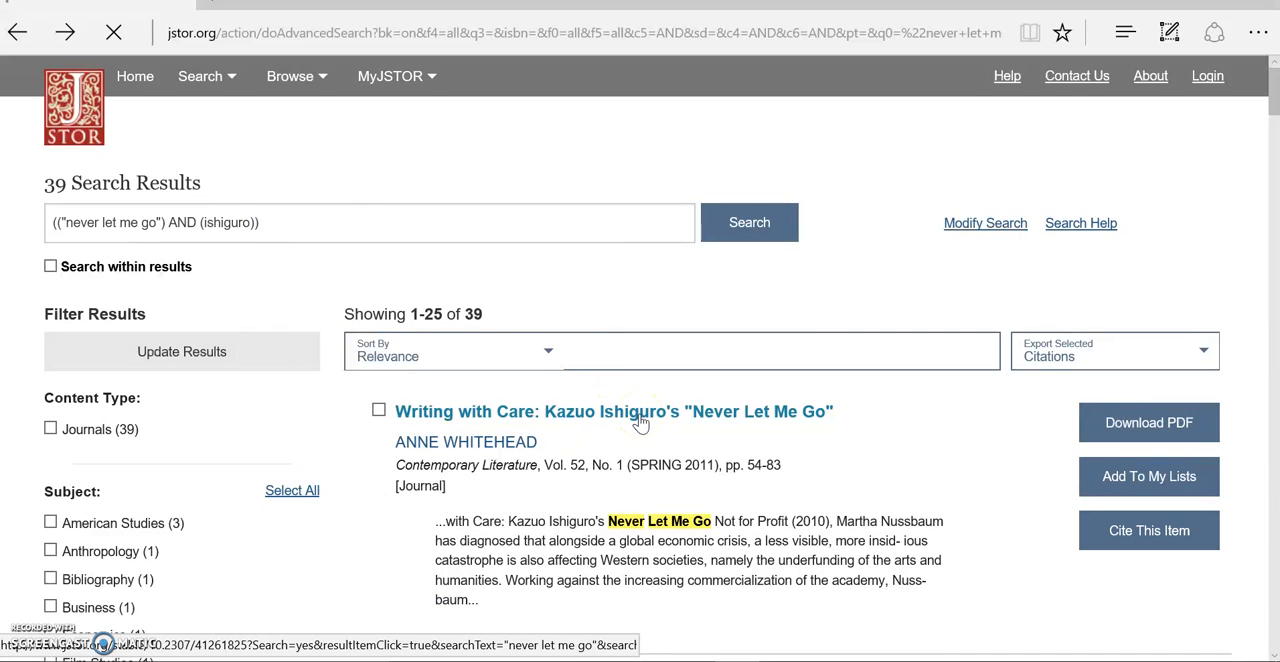
{"action": "left_click", "coordinate": [614, 412]}
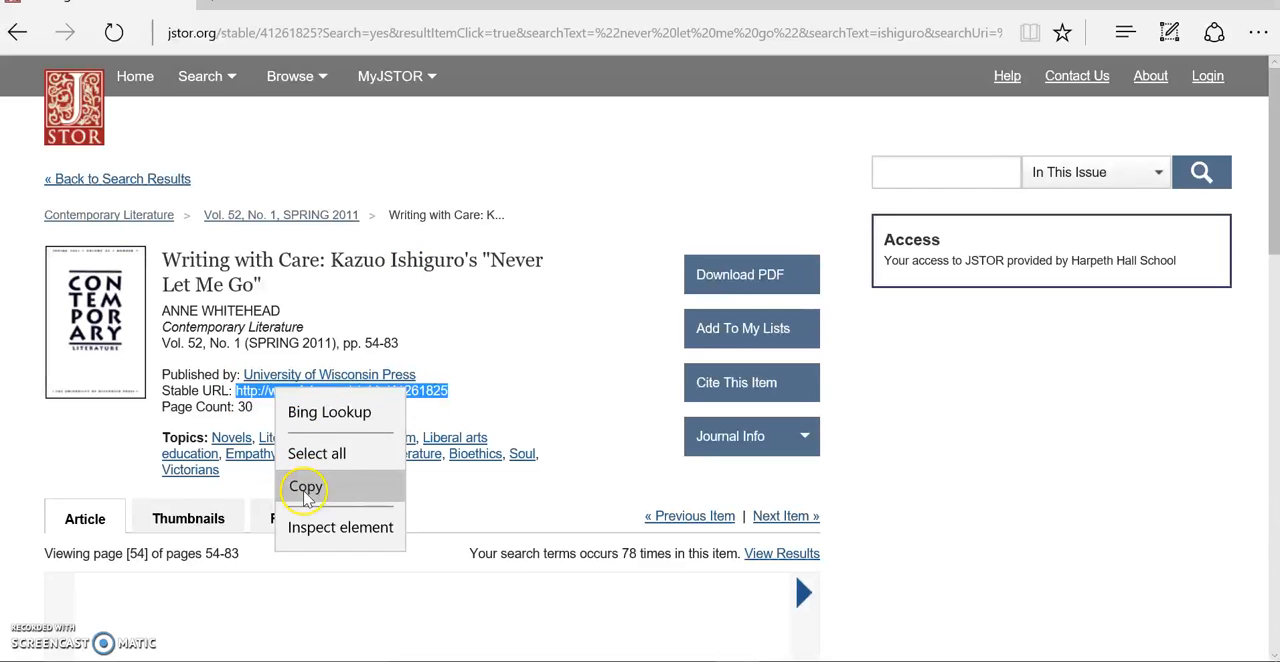
{"action": "left_click", "coordinate": [306, 488]}
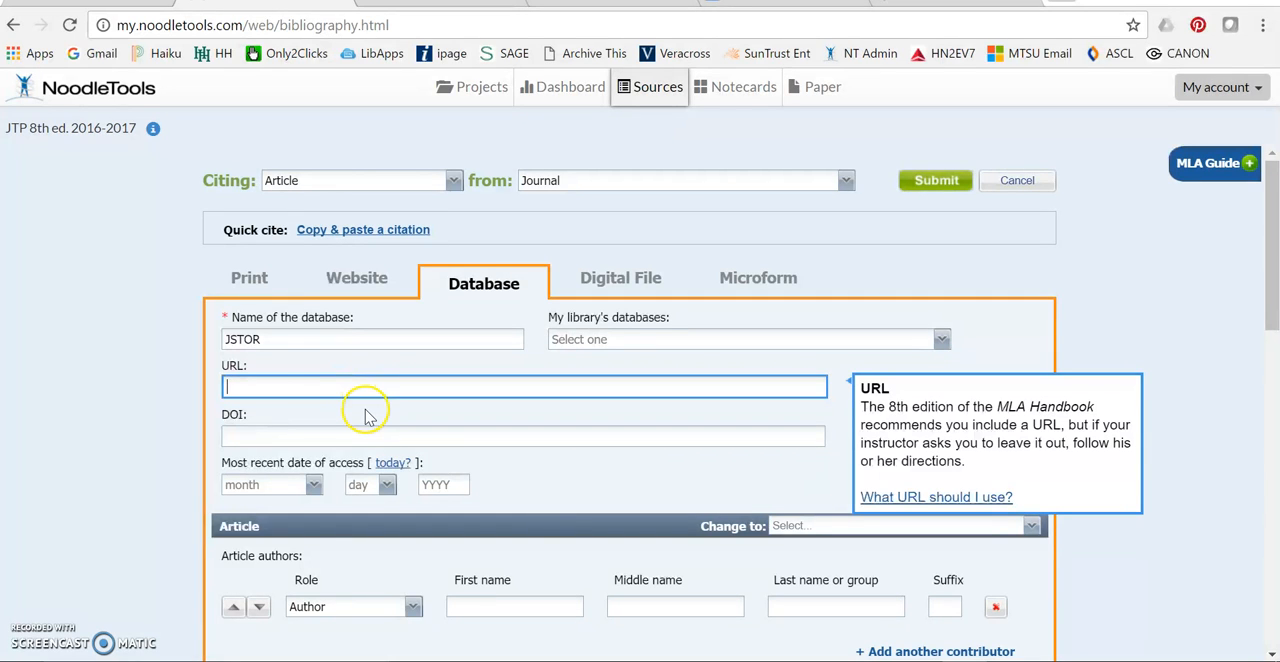
{"action": "type", "text": "http://www.jstor.org/stable/41261825"}
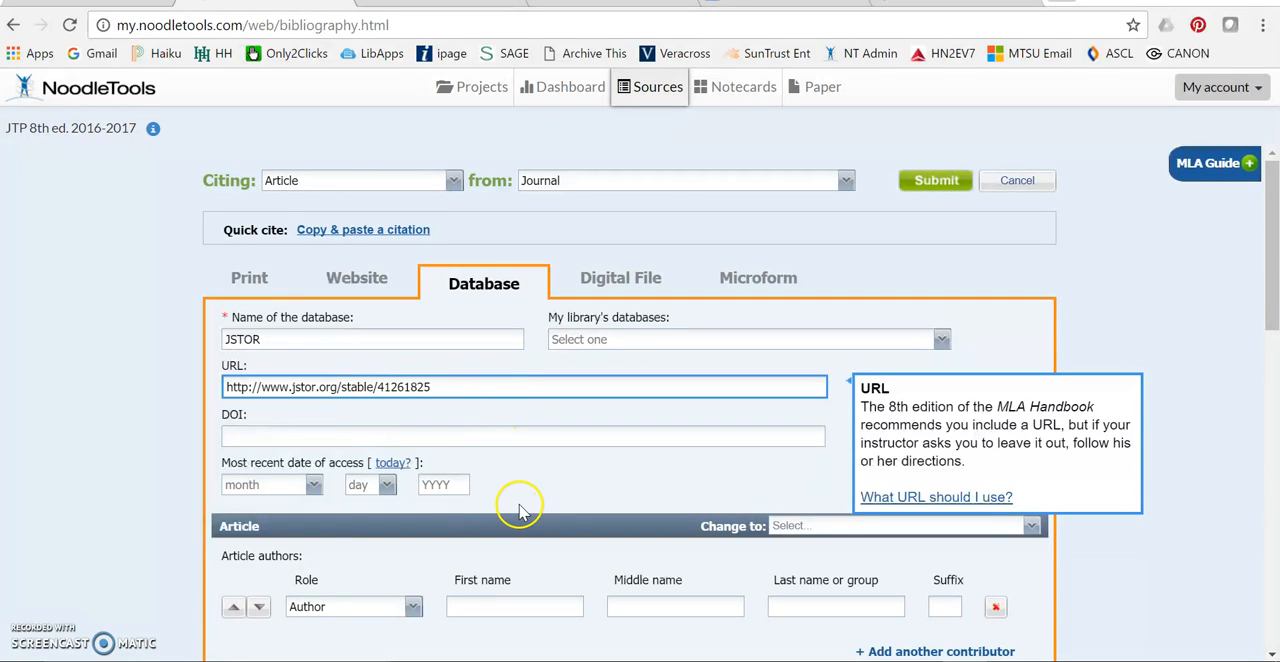
{"action": "scroll", "scroll_direction": "down", "scroll_amount": 3}
{"action": "type", "text": "a"}
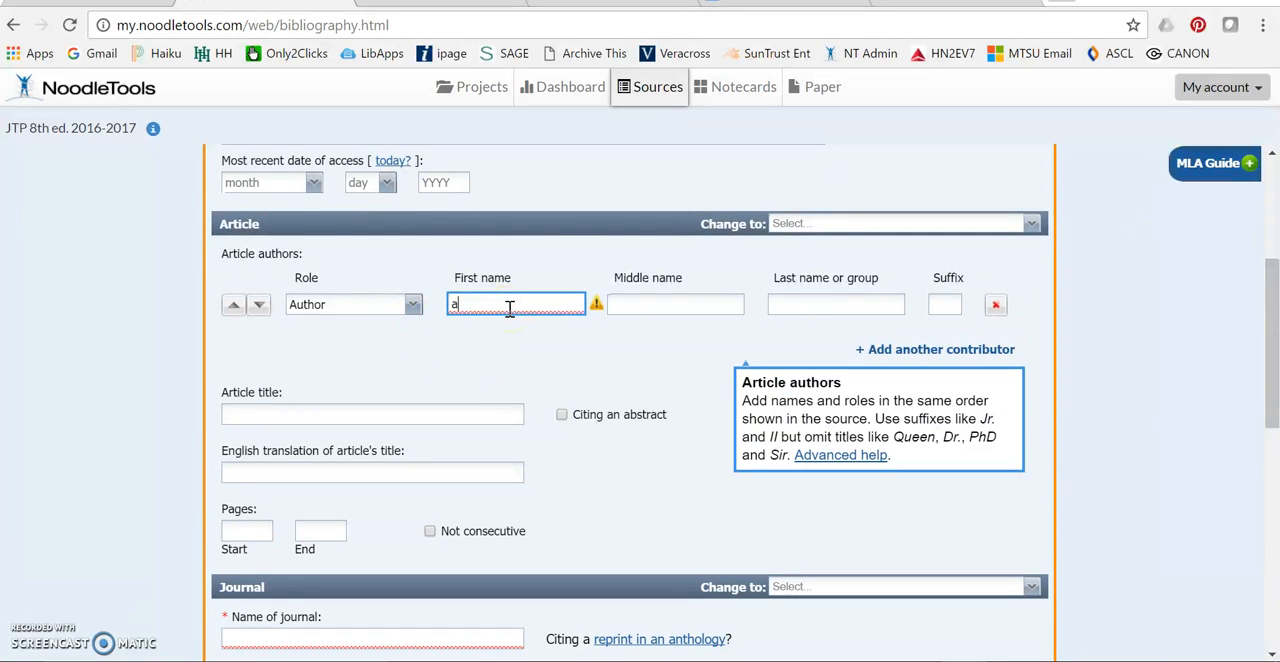
{"action": "type", "text": "Anne"}
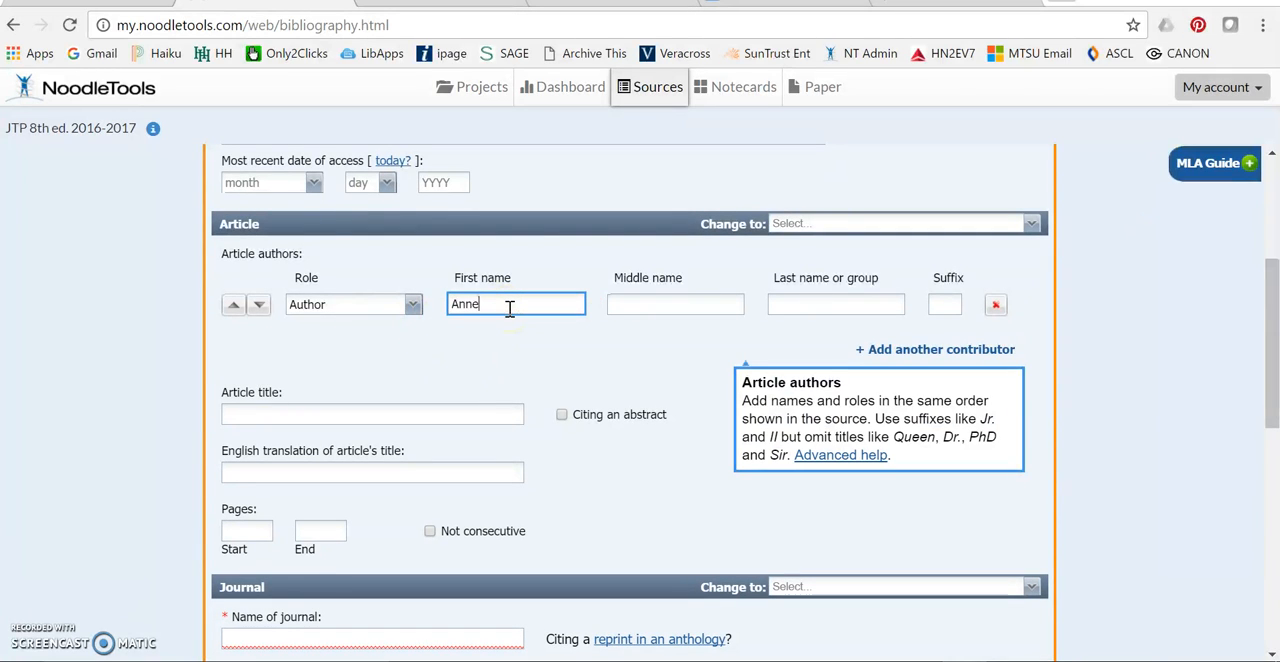
{"action": "type", "text": "Whitehead"}
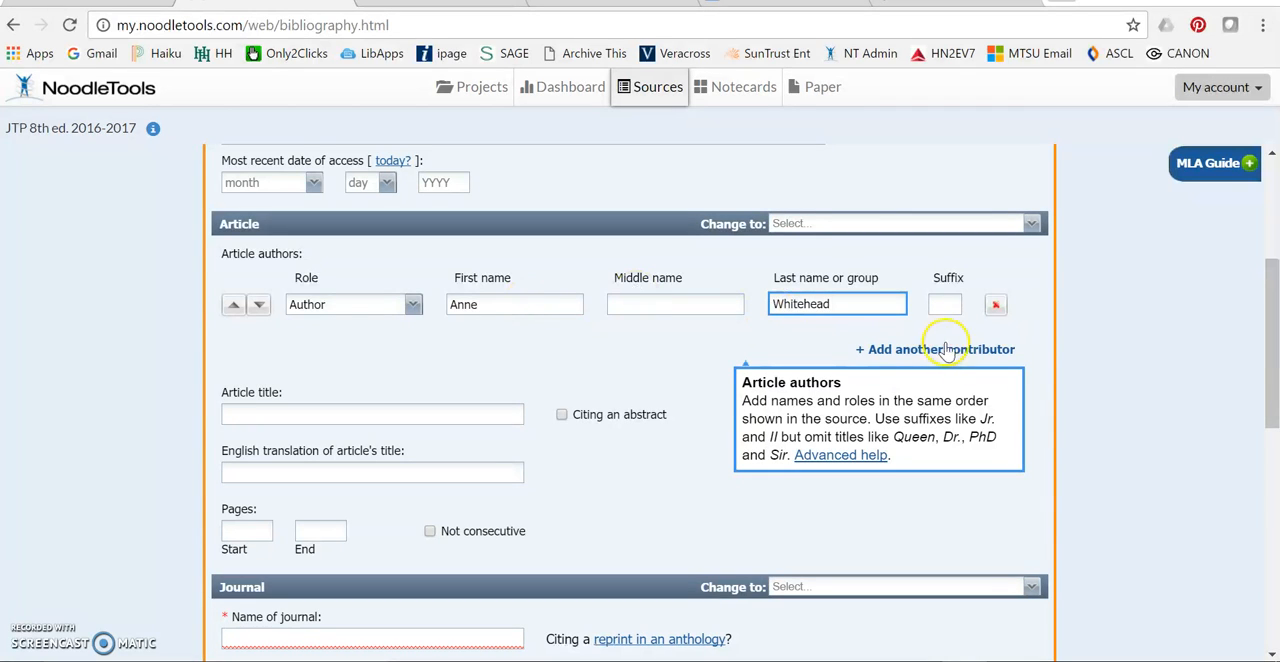
{"action": "left_click", "coordinate": [936, 348]}
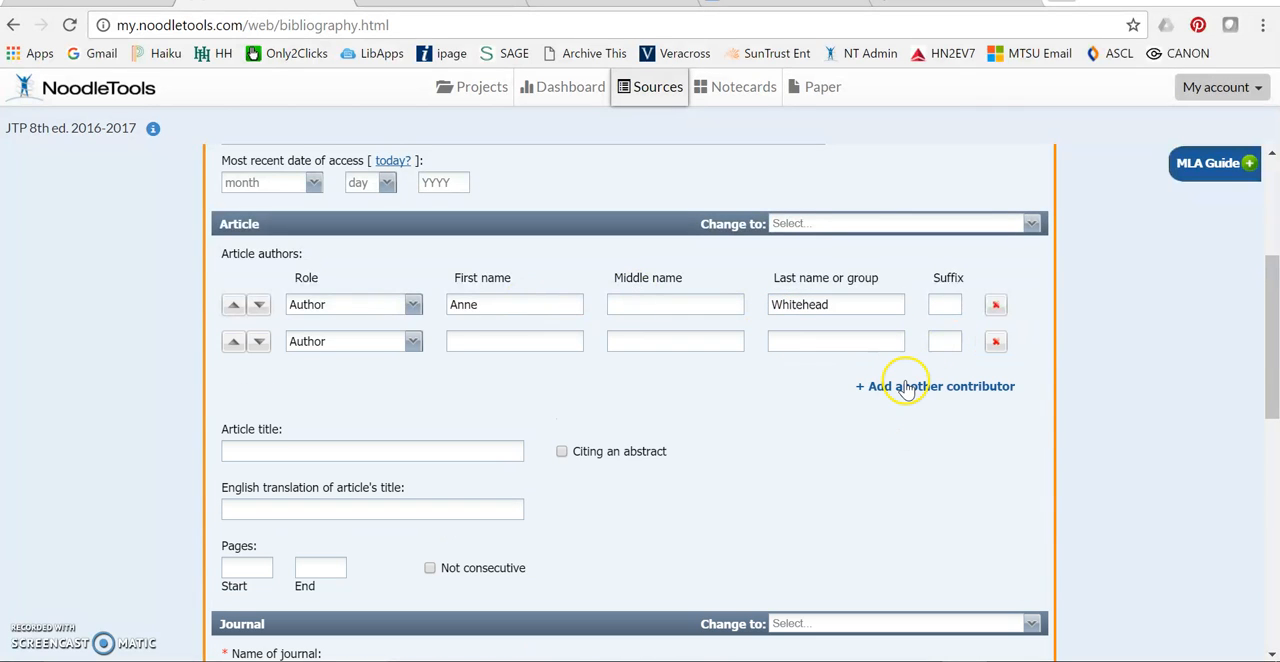
{"action": "left_click", "coordinate": [412, 340]}
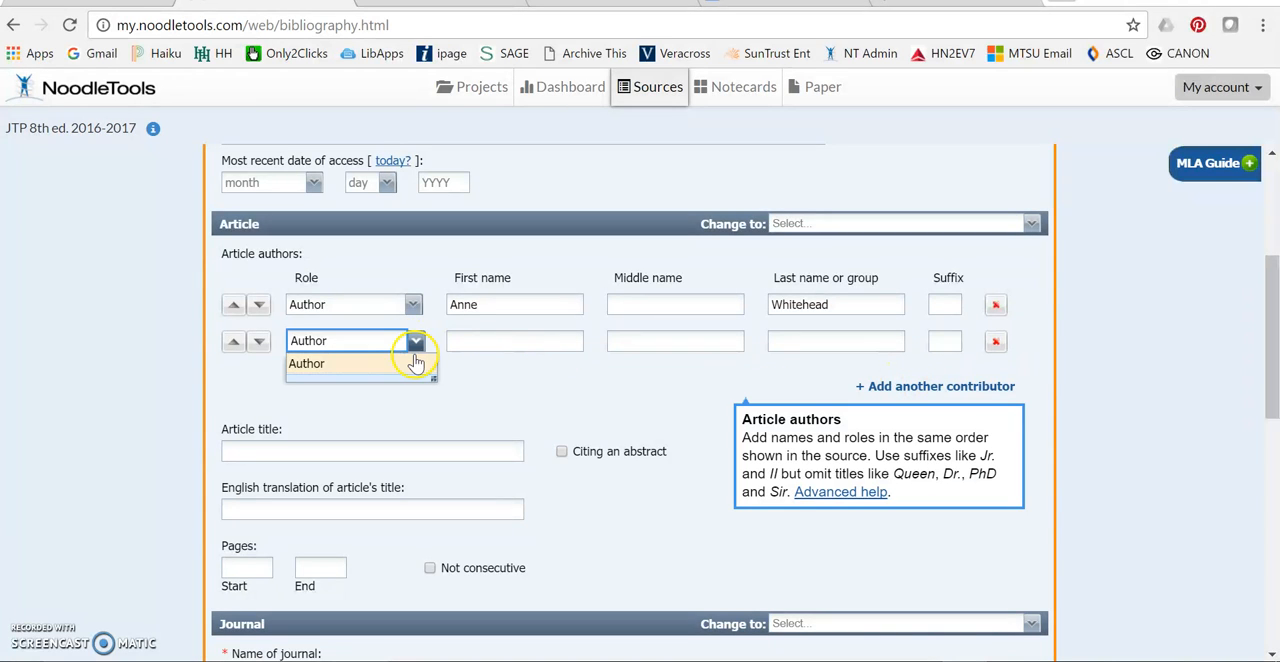
{"action": "left_click", "coordinate": [372, 450]}
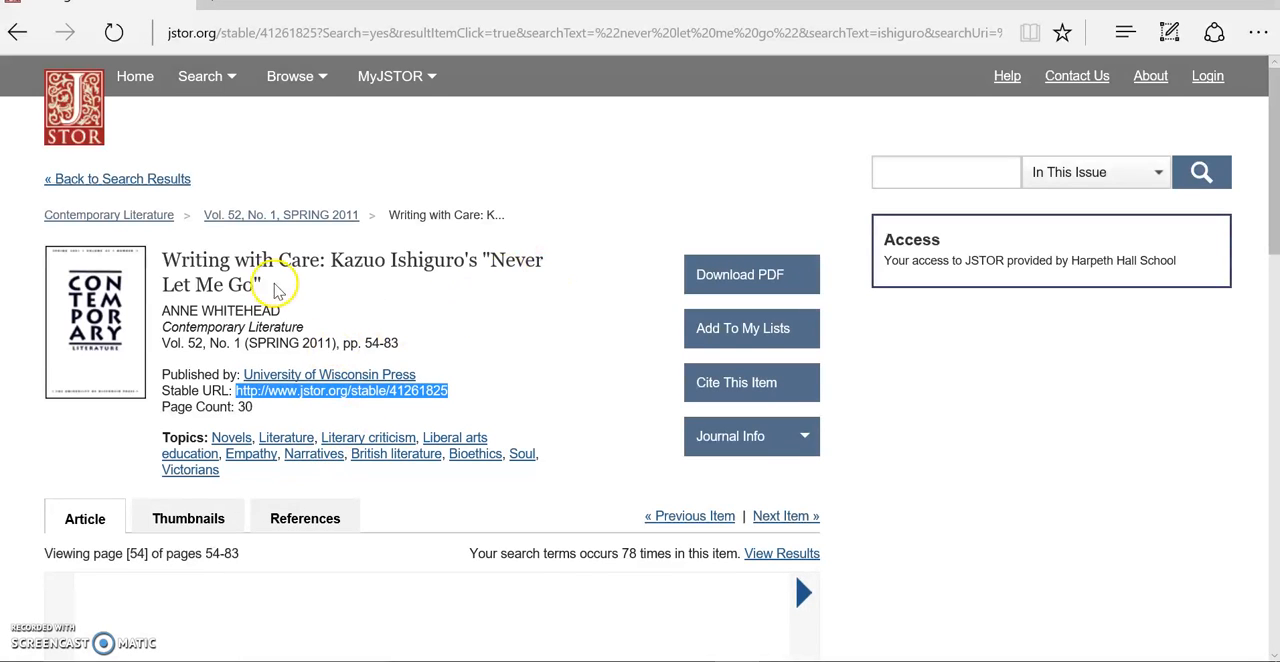
Enter the article title Writing with Care: Kazuo Ishiguro's "Never Let Me Go"
{"action": "right_click", "coordinate": [280, 276]}
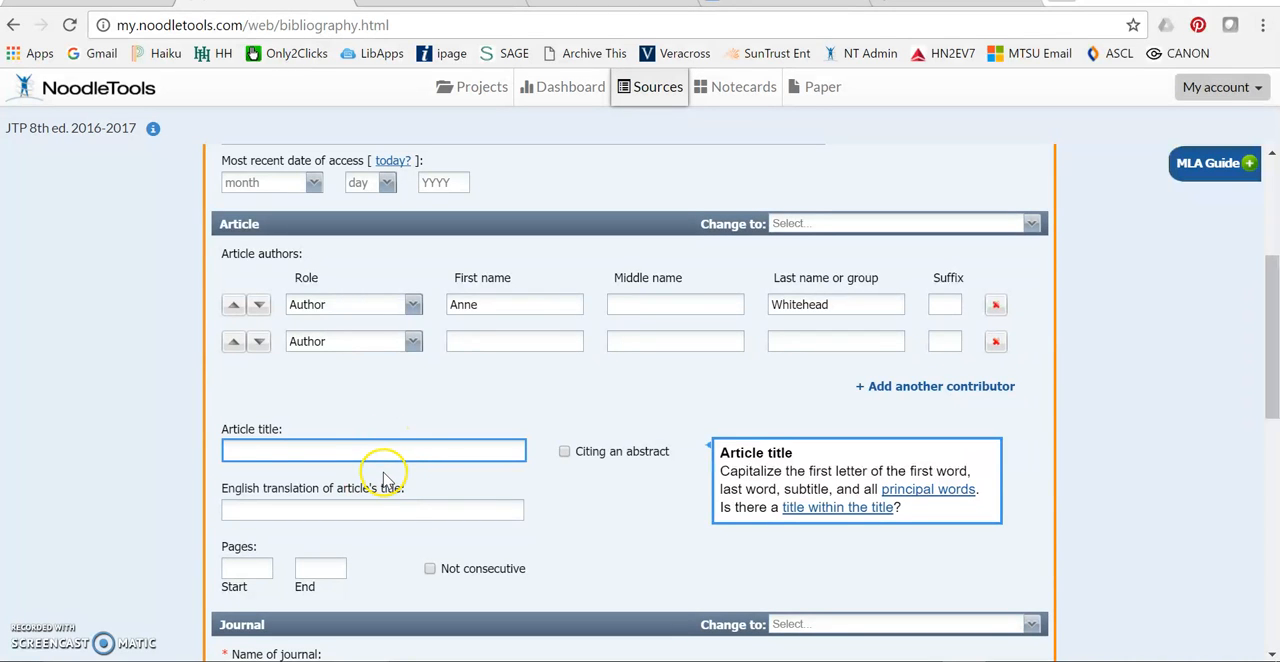
{"action": "type", "text": "Writing with Care: Kazuo Ishiguro's \"Never Let Me Go\""}
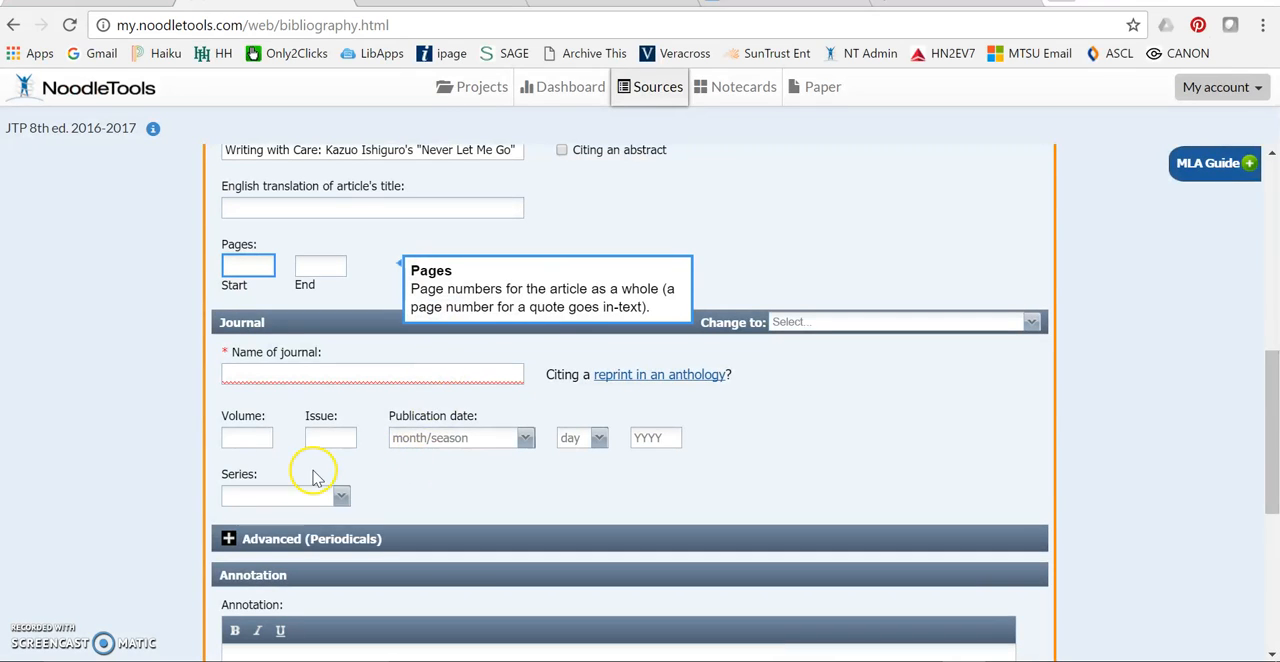
Enter pages 54–83 and the journal name Contemporary Literature
{"action": "left_click", "coordinate": [248, 264]}
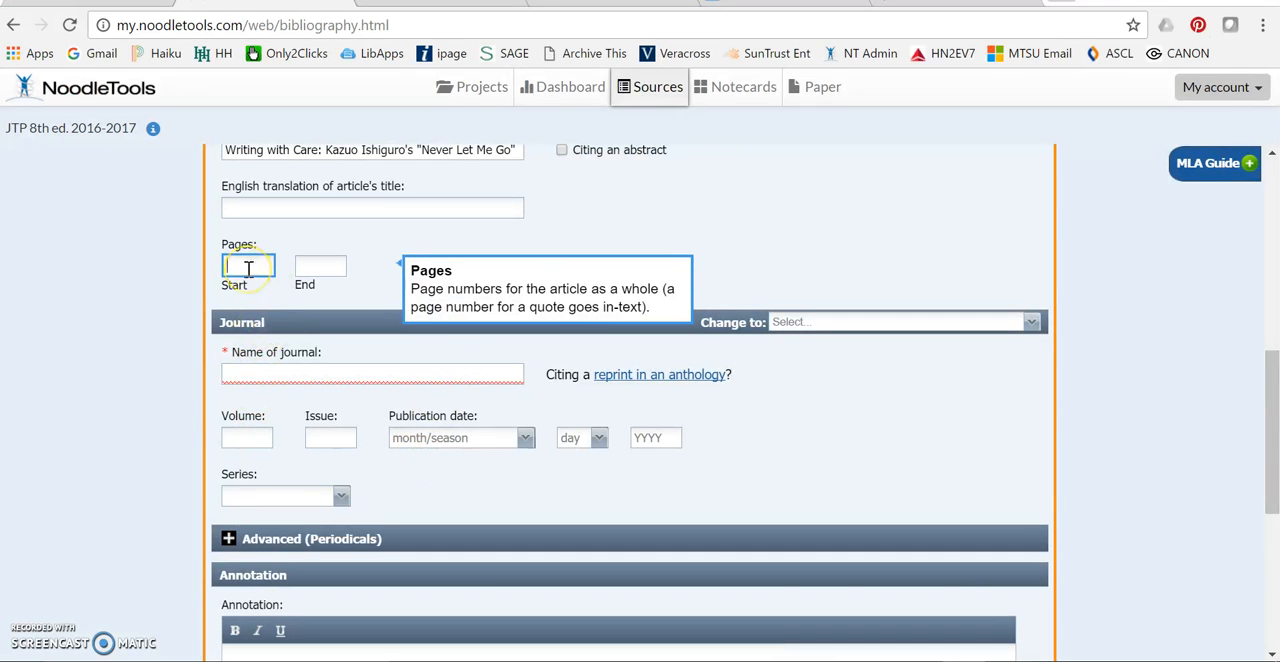
{"action": "type", "text": "54"}
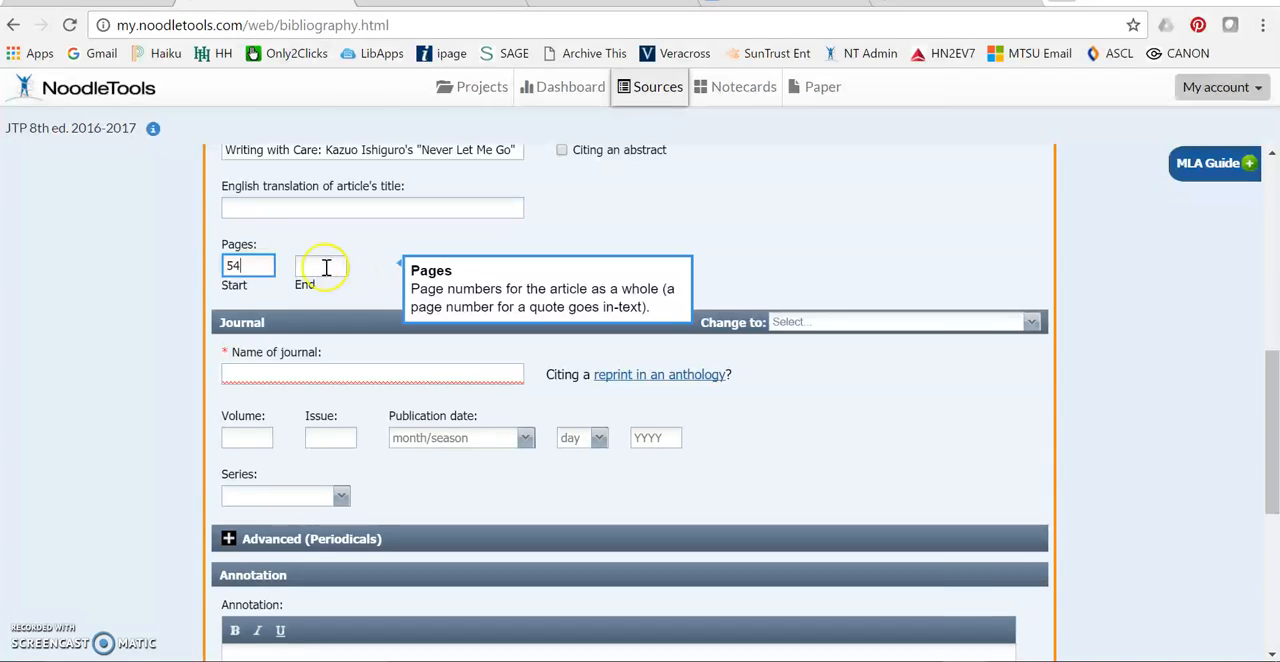
{"action": "type", "text": "83"}
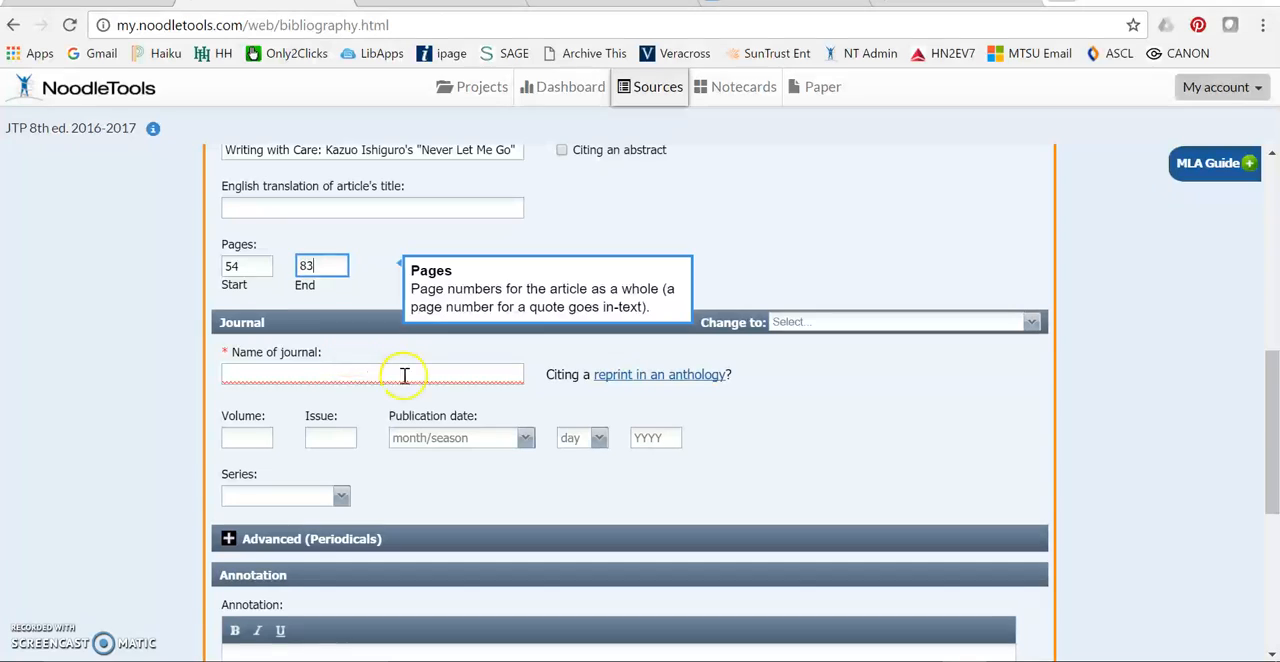
{"action": "type", "text": "Contemporary Lite"}
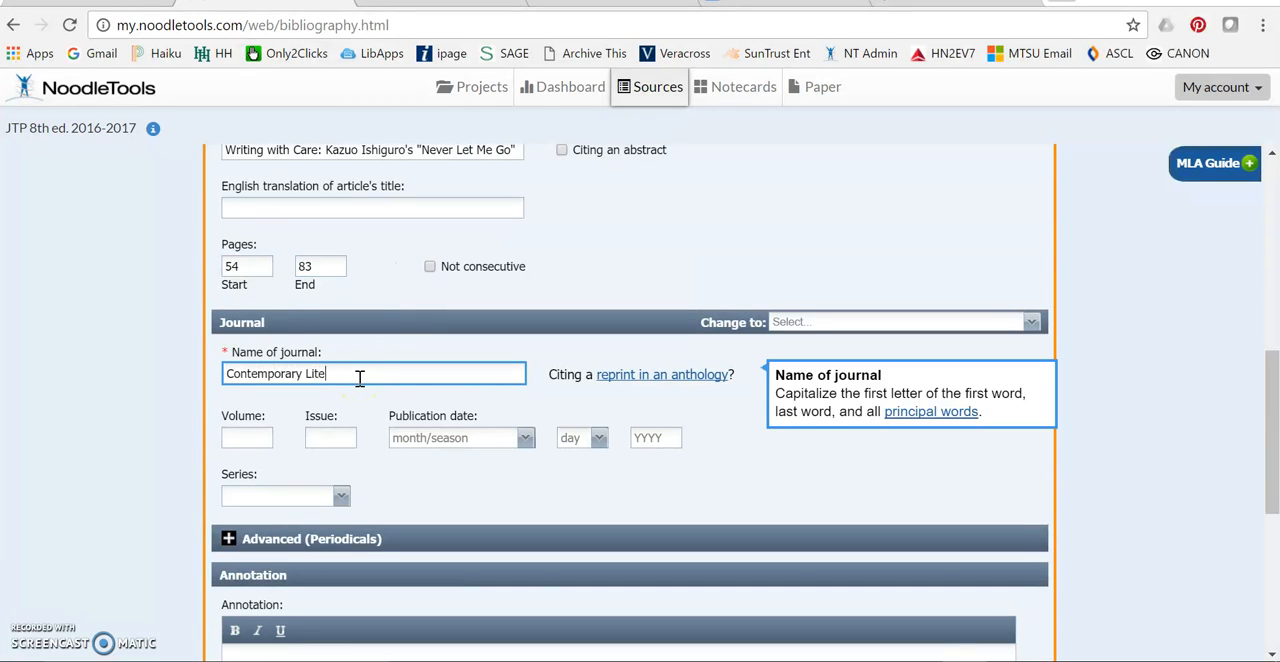
Enter volume 52, issue 1 and a Spring publication season
{"action": "left_click", "coordinate": [248, 436]}
{"action": "type", "text": "52"}
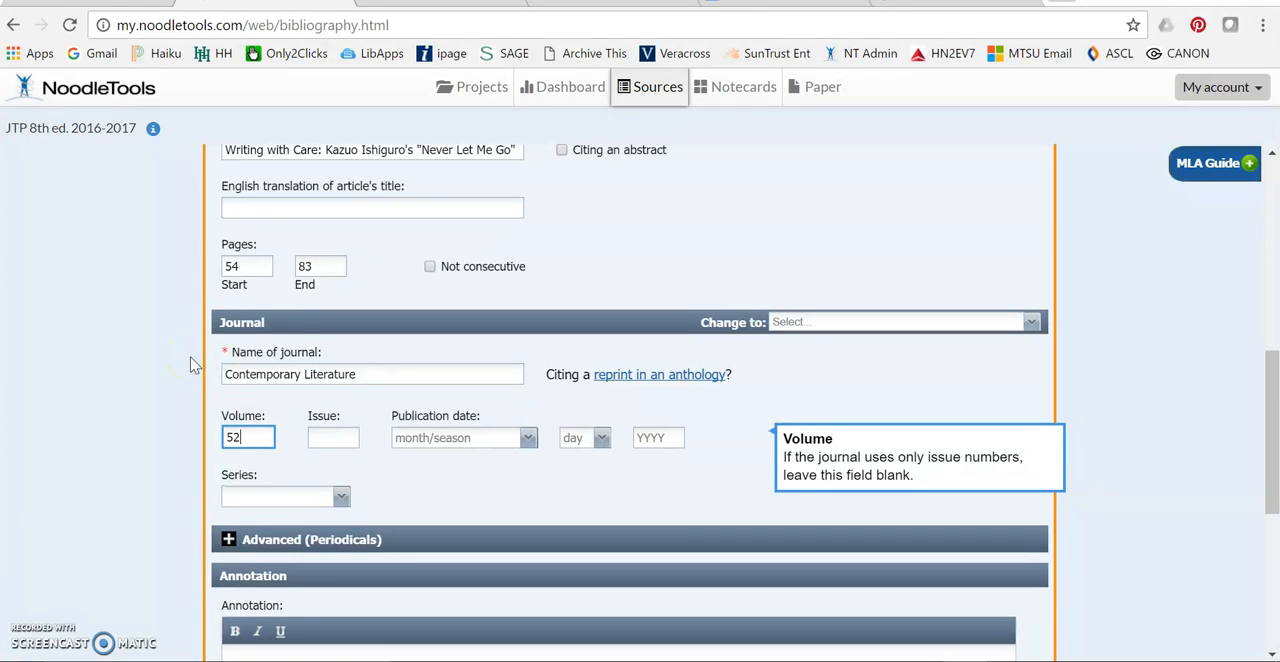
{"action": "type", "text": "1"}
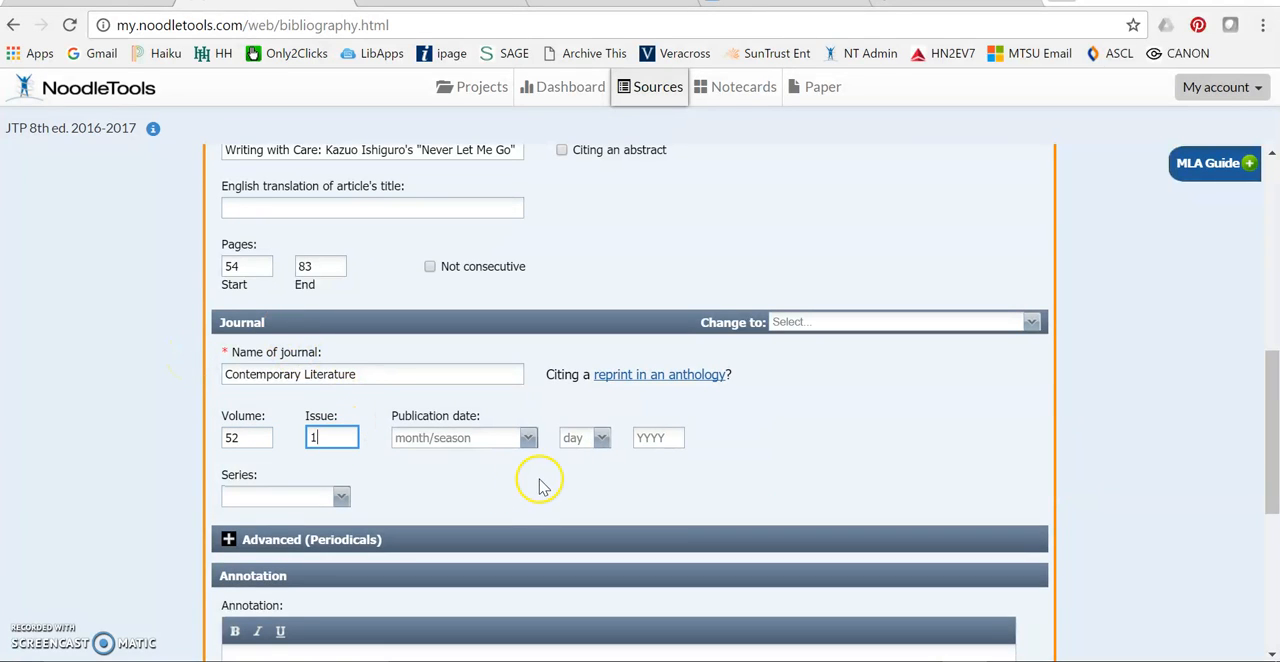
{"action": "left_click", "coordinate": [528, 436]}
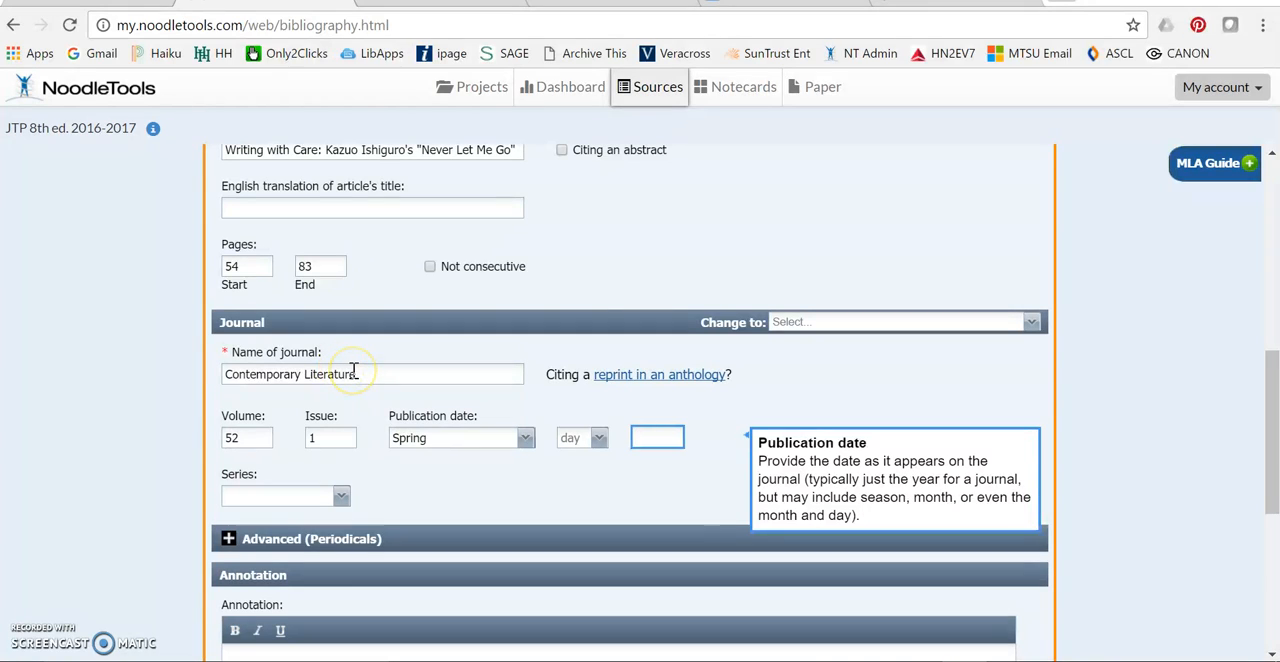
{"action": "scroll", "scroll_direction": "down", "scroll_amount": 3}
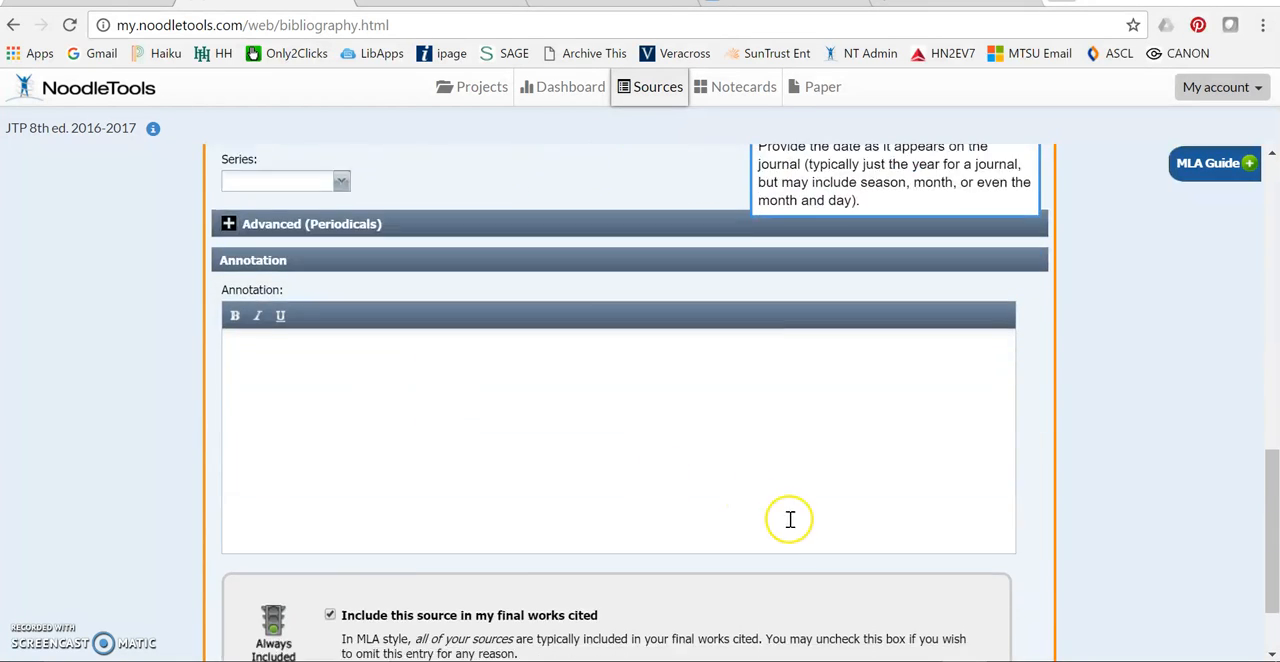
Submit the citation and view Whitehead's article in the Works Cited list
{"action": "scroll", "scroll_direction": "down", "scroll_amount": 3}
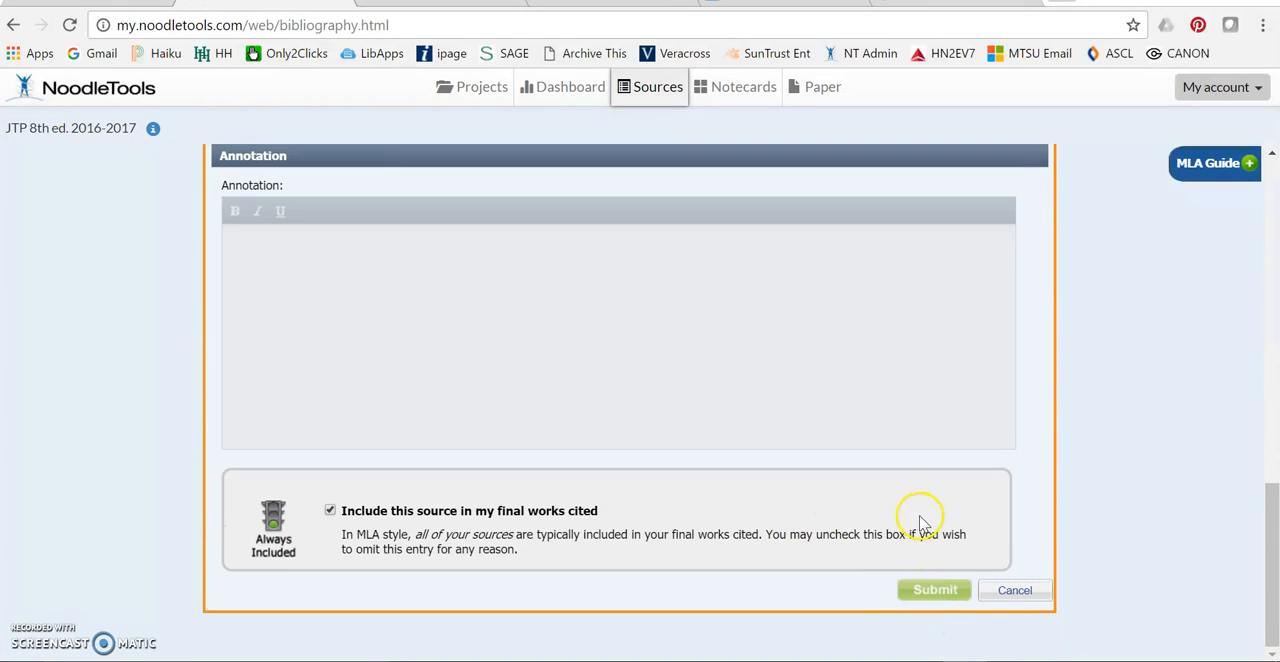
{"action": "left_click", "coordinate": [934, 588]}
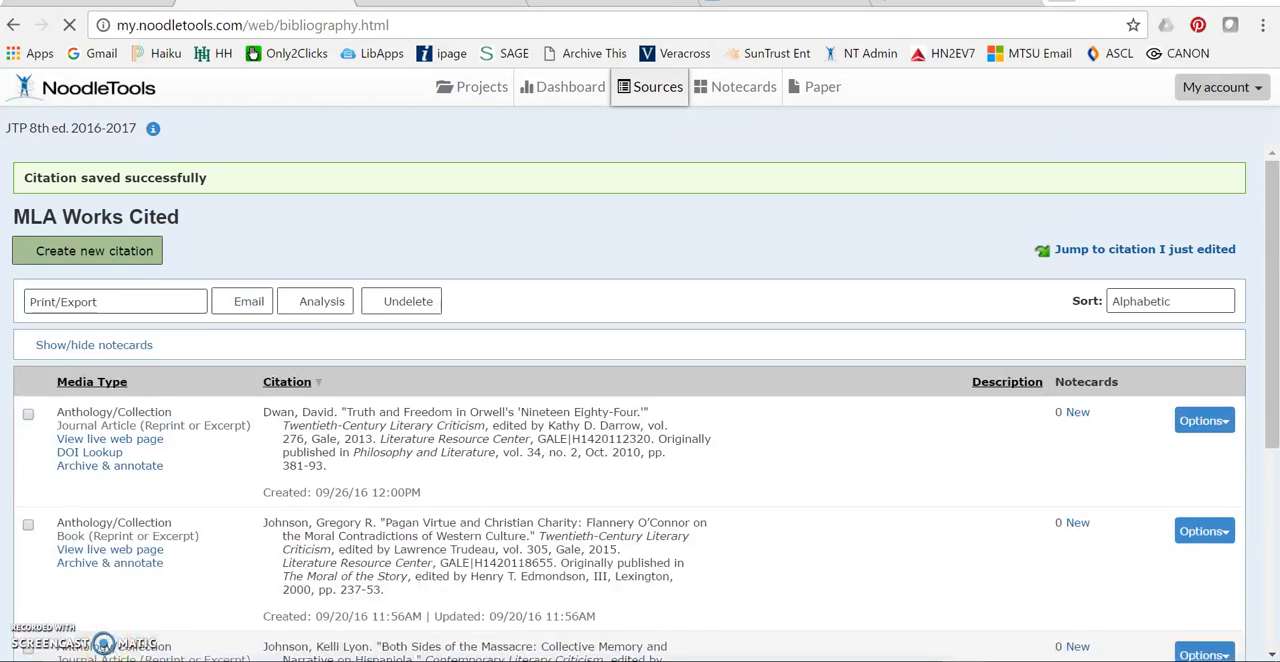
{"action": "scroll", "scroll_direction": "down", "scroll_amount": 3}
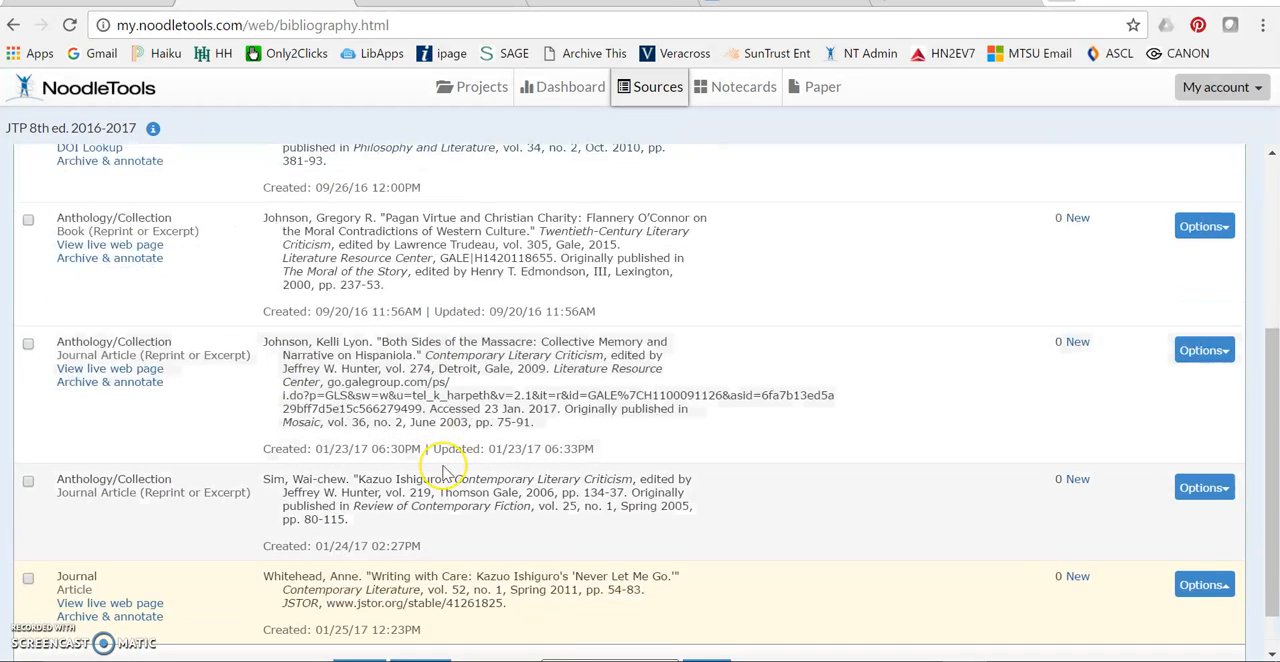